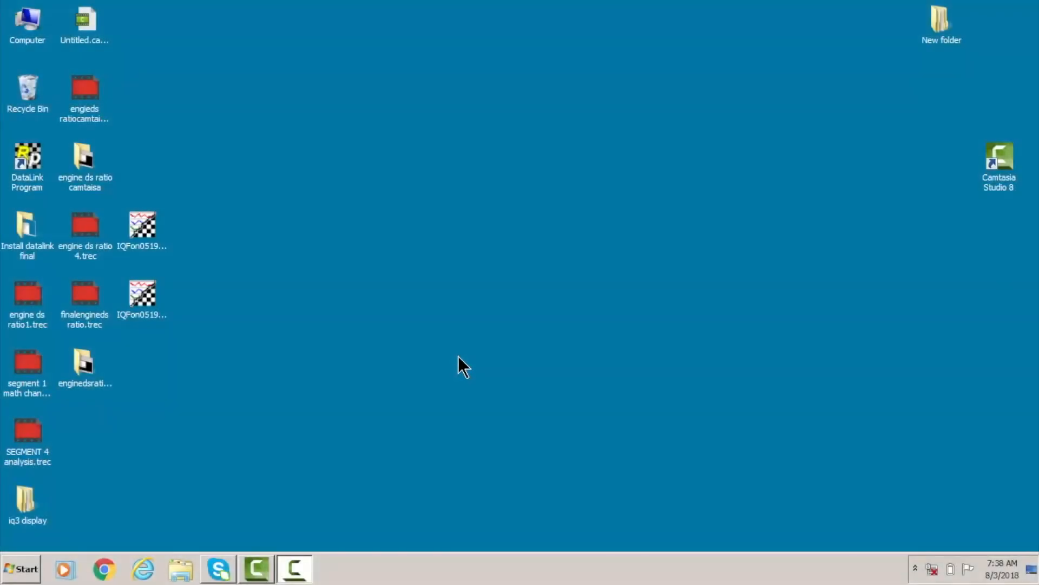
Launch DataLinkII from the DataLink Program desktop shortcut
double_click(27, 168)
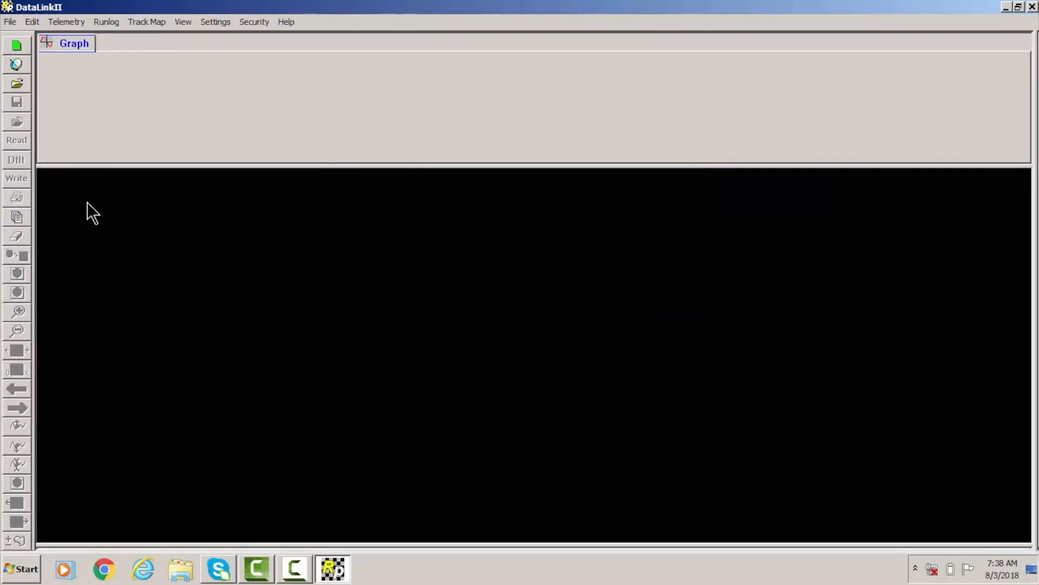
mouse_move(165, 156)
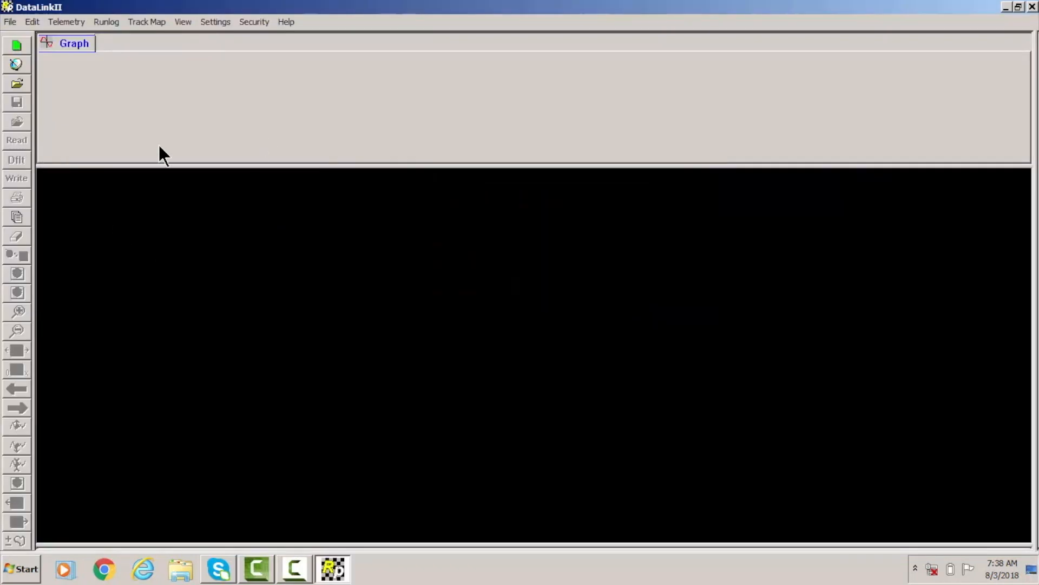
mouse_move(118, 143)
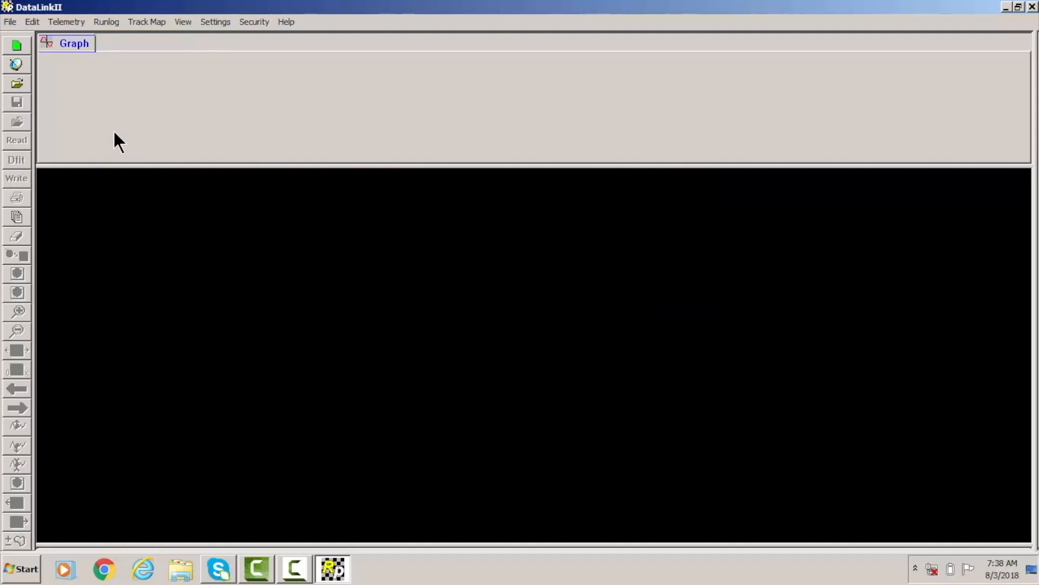
mouse_move(16, 87)
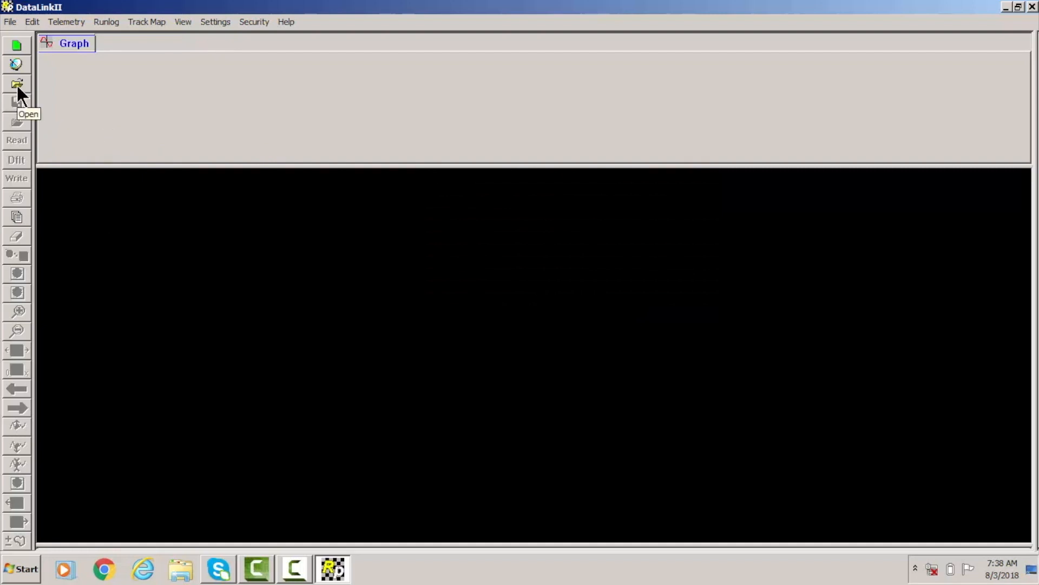
Load run file IQFon051918Q1 with Engine RPM and DS RPM graphed
click(16, 84)
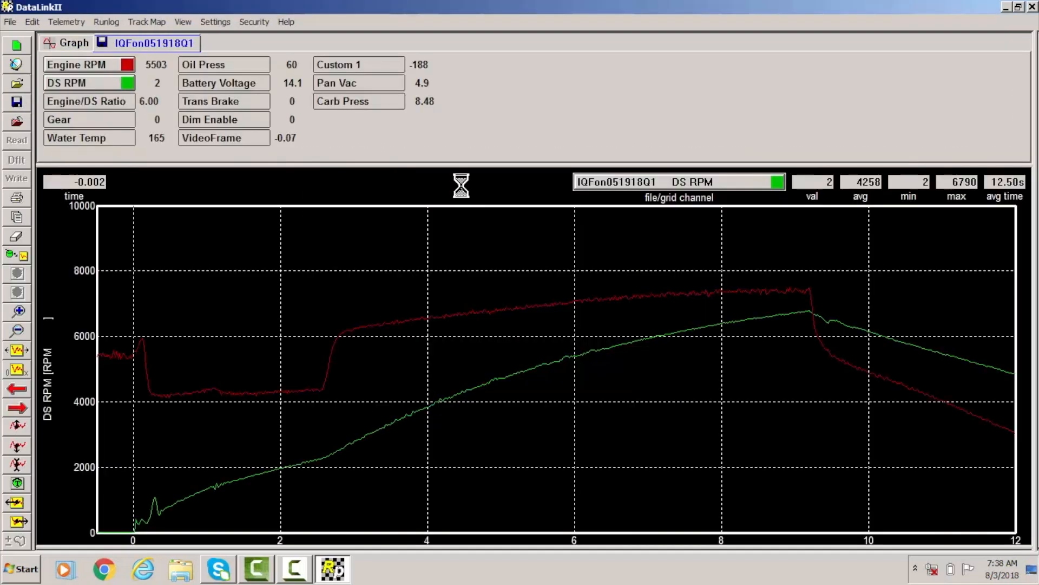
mouse_move(151, 362)
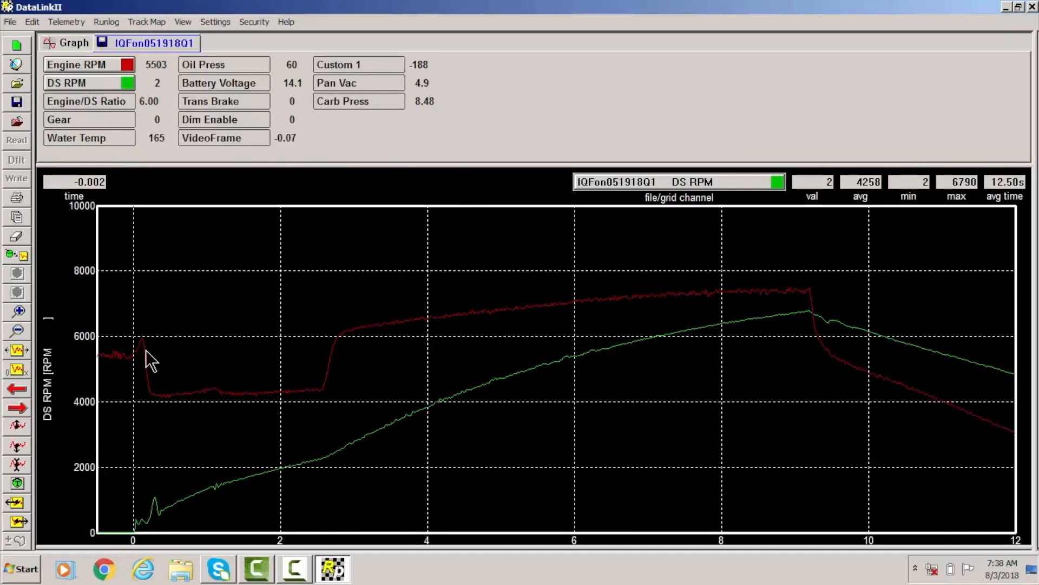
mouse_move(524, 381)
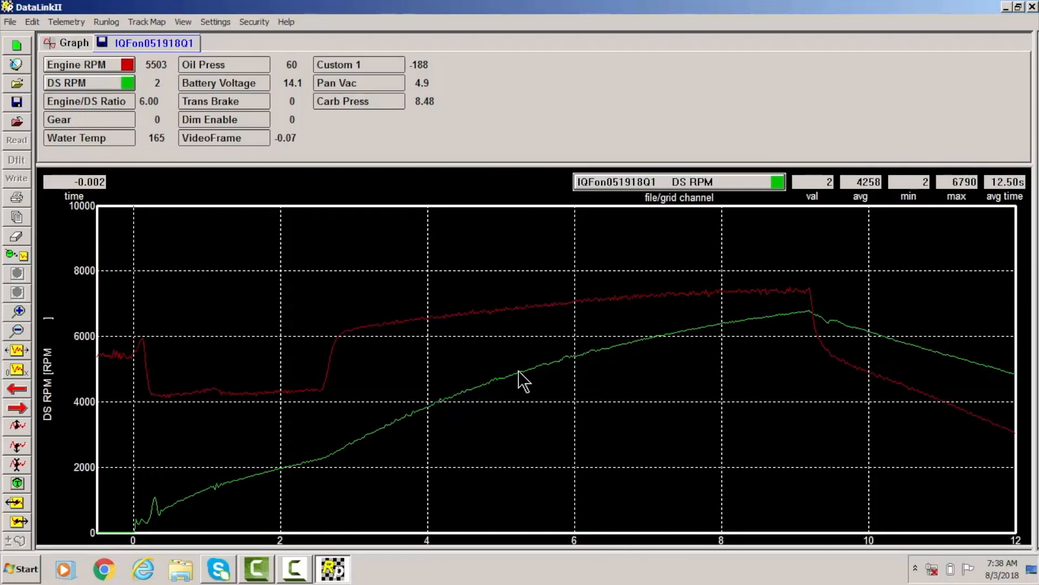
mouse_move(136, 109)
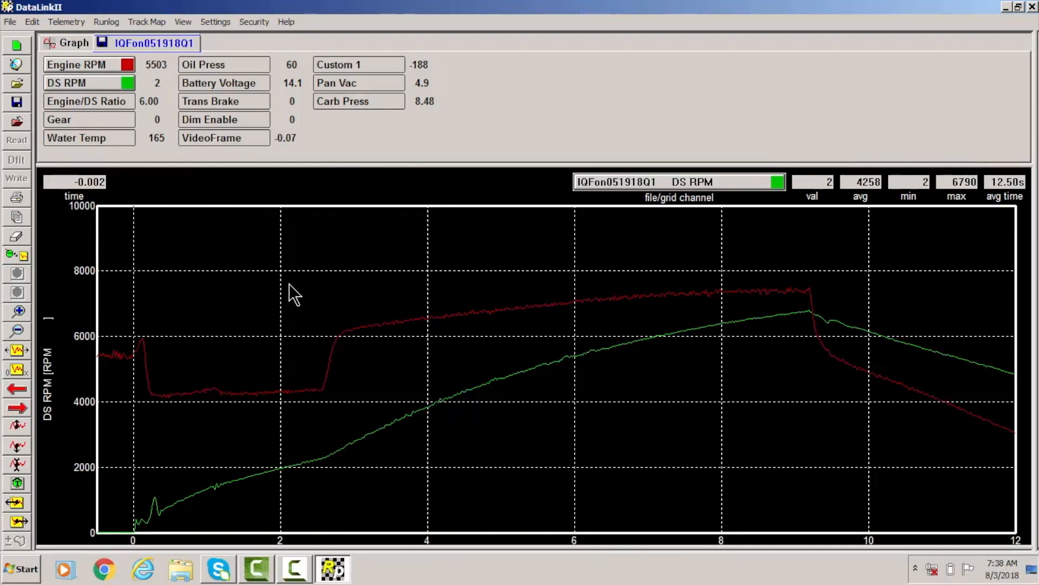
mouse_move(129, 144)
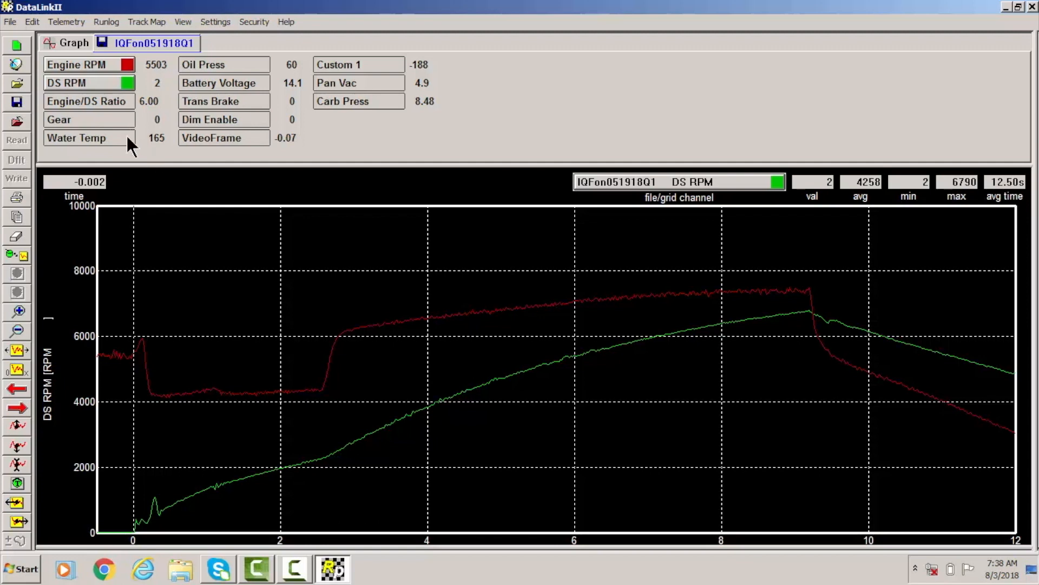
mouse_move(314, 391)
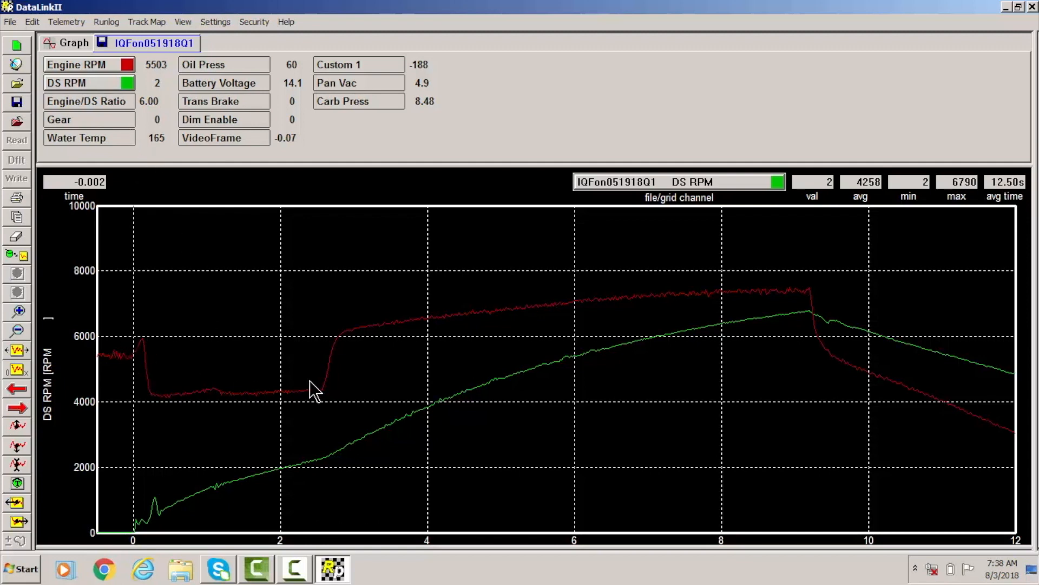
mouse_move(146, 278)
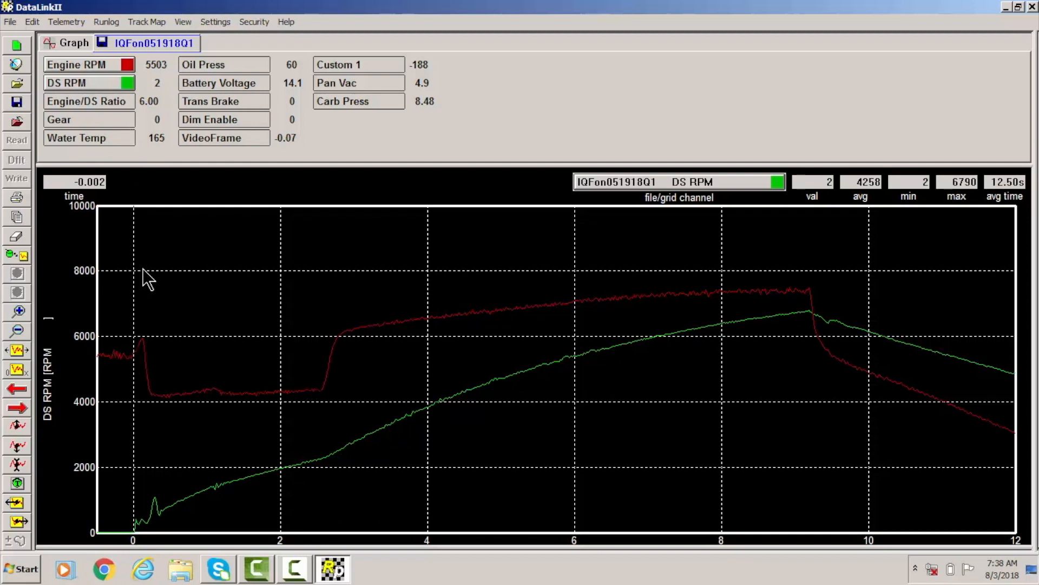
mouse_move(112, 78)
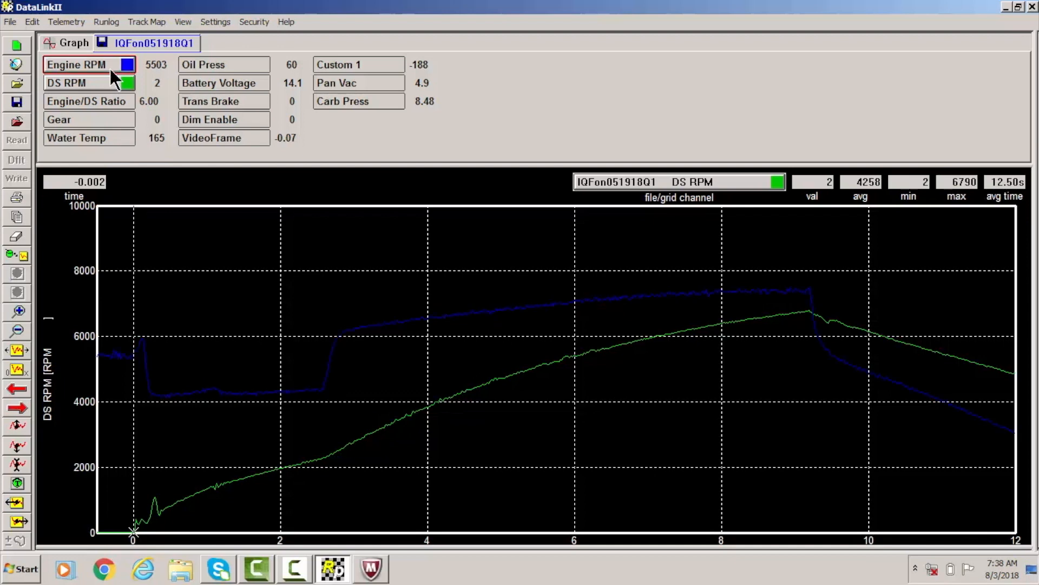
Recolour the Engine RPM trace orange and the DS RPM trace purple
click(128, 64)
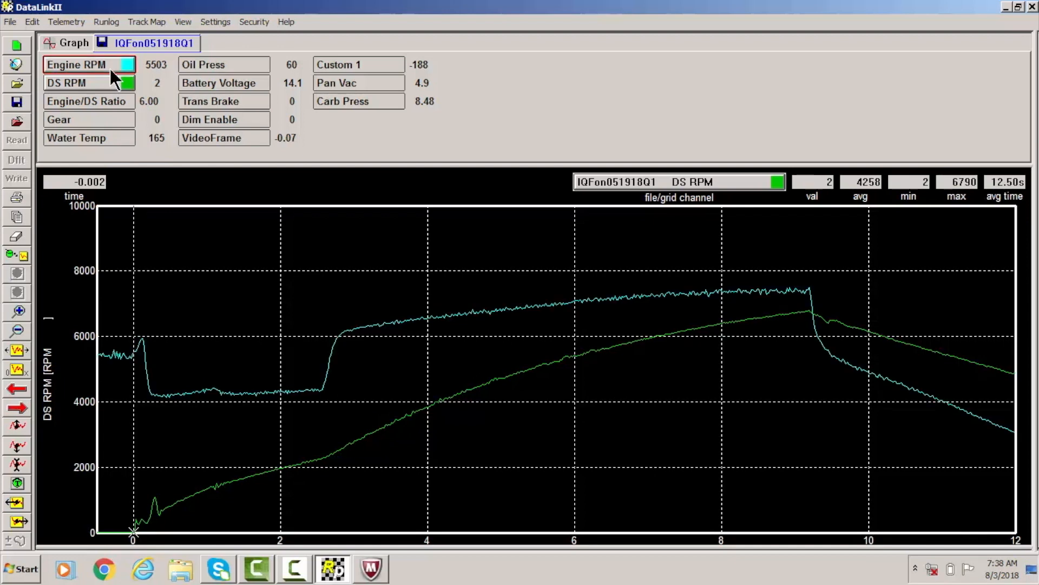
click(125, 64)
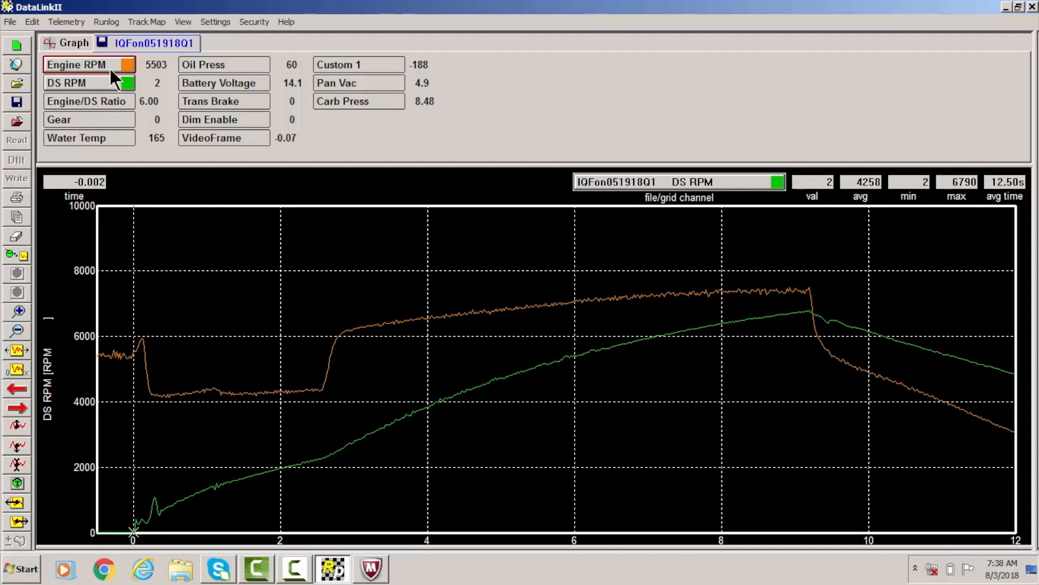
click(76, 82)
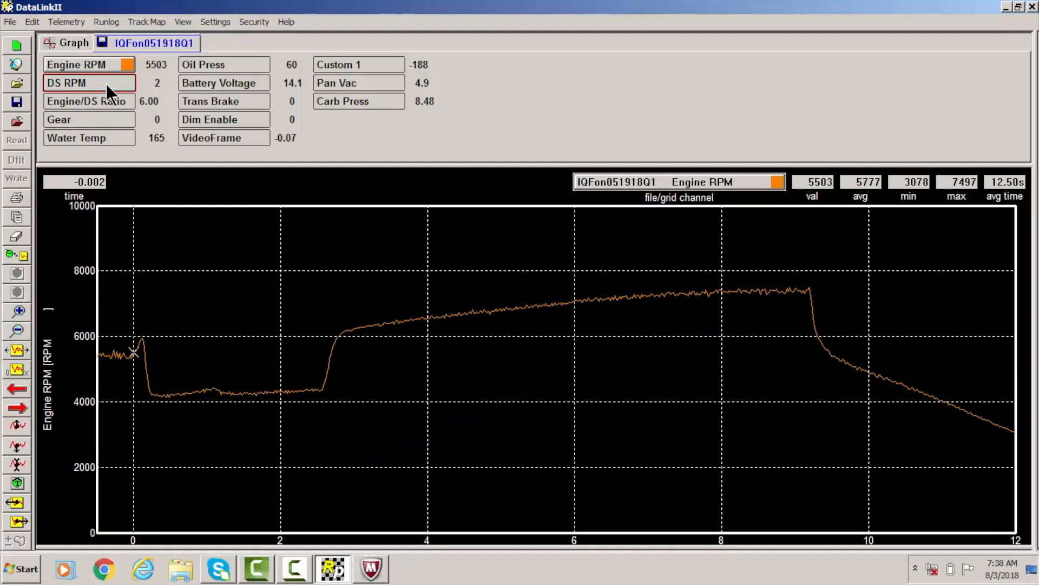
click(126, 82)
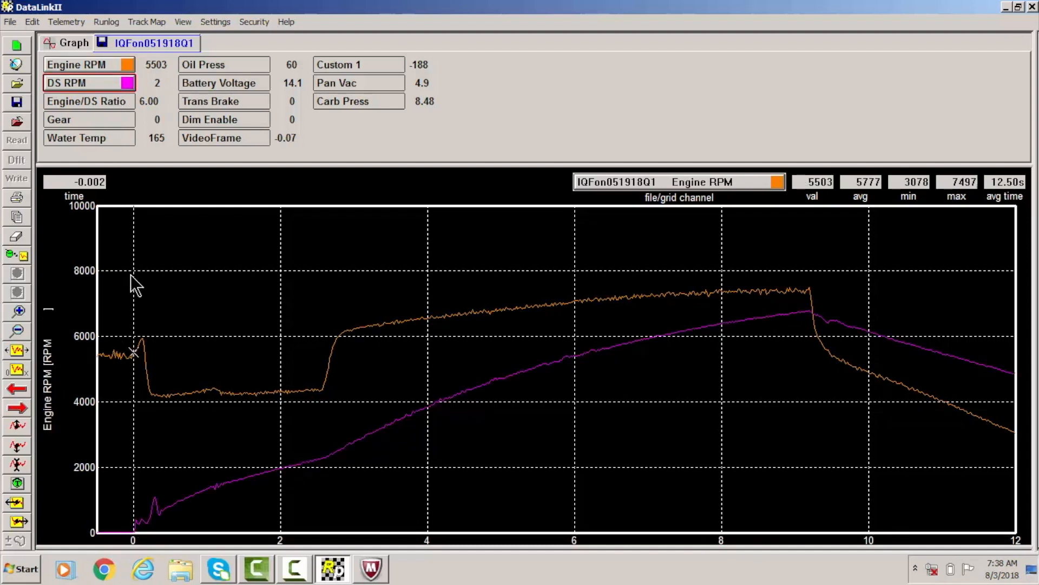
mouse_move(212, 312)
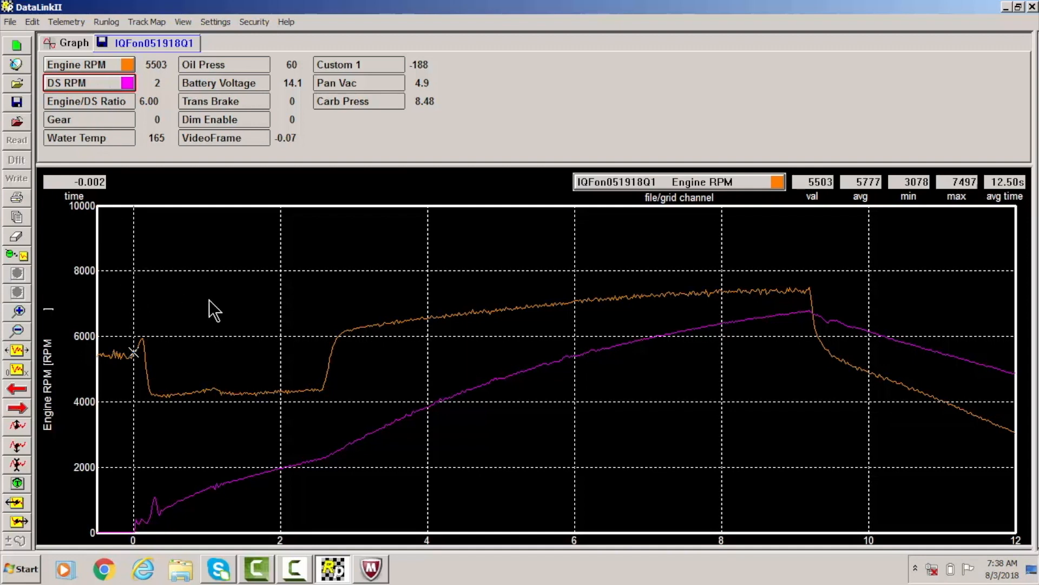
mouse_move(1012, 235)
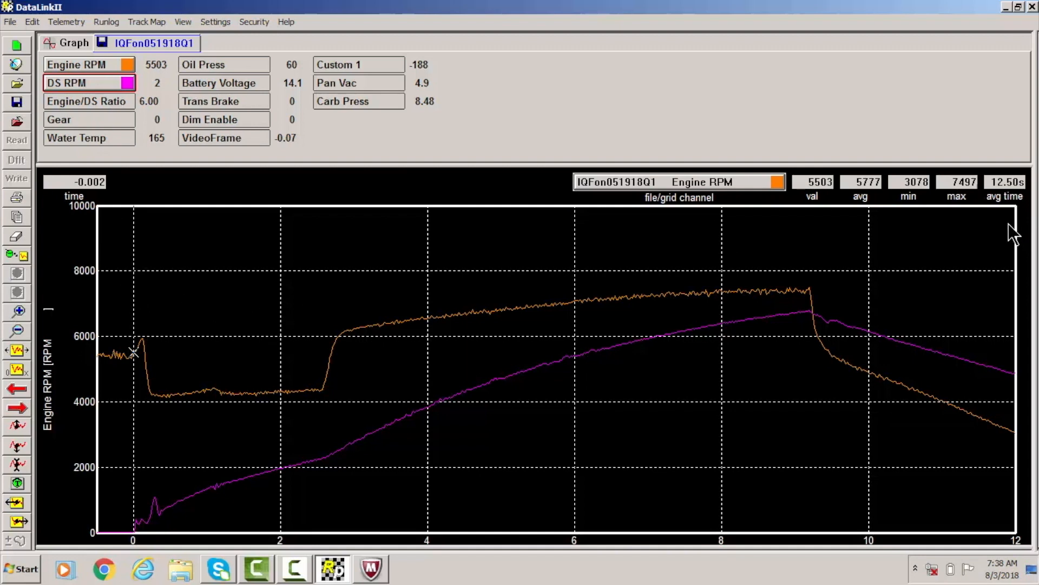
mouse_move(489, 332)
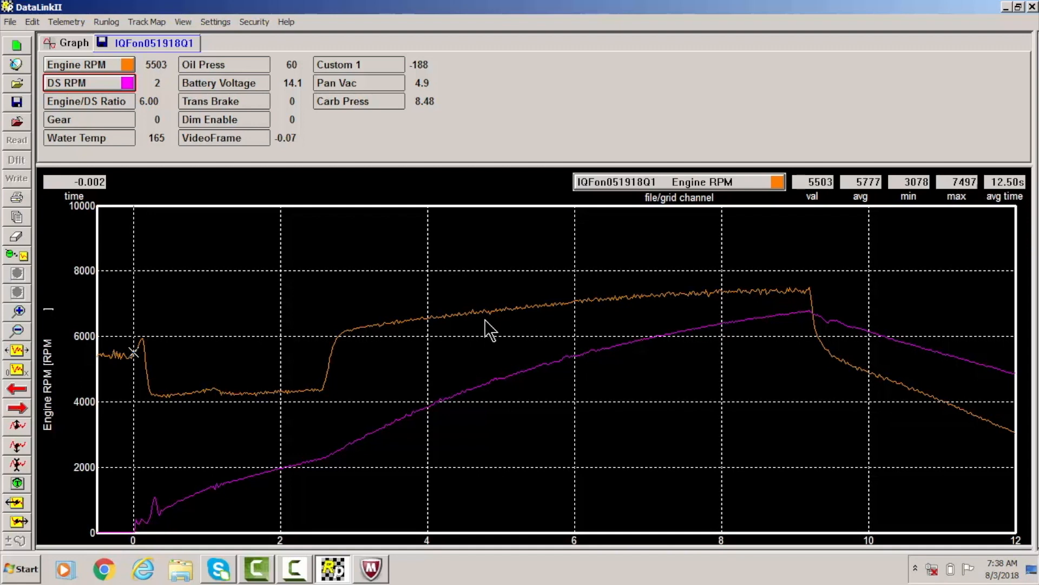
mouse_move(447, 335)
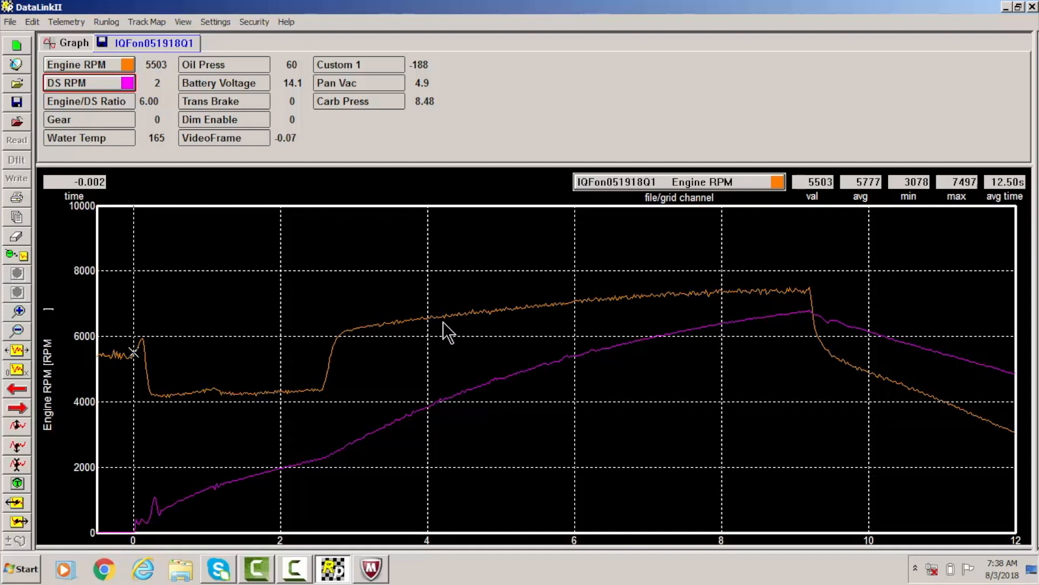
mouse_move(408, 335)
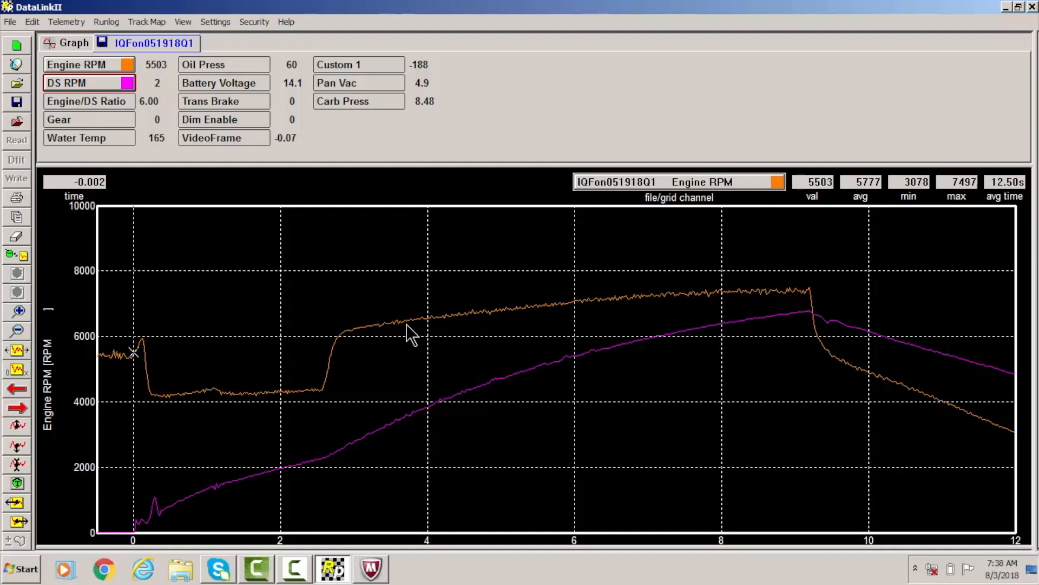
mouse_move(227, 337)
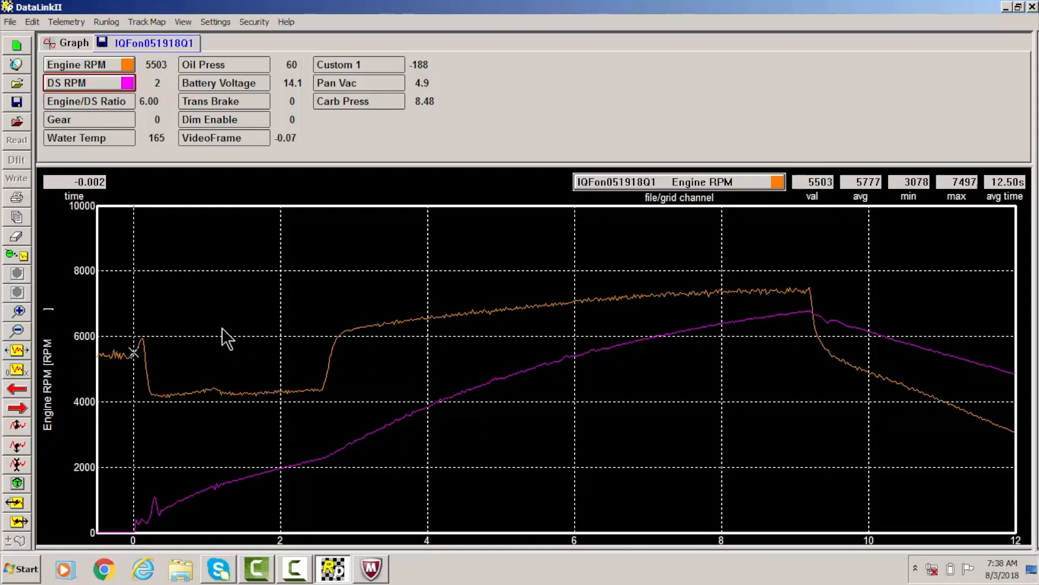
mouse_move(20, 259)
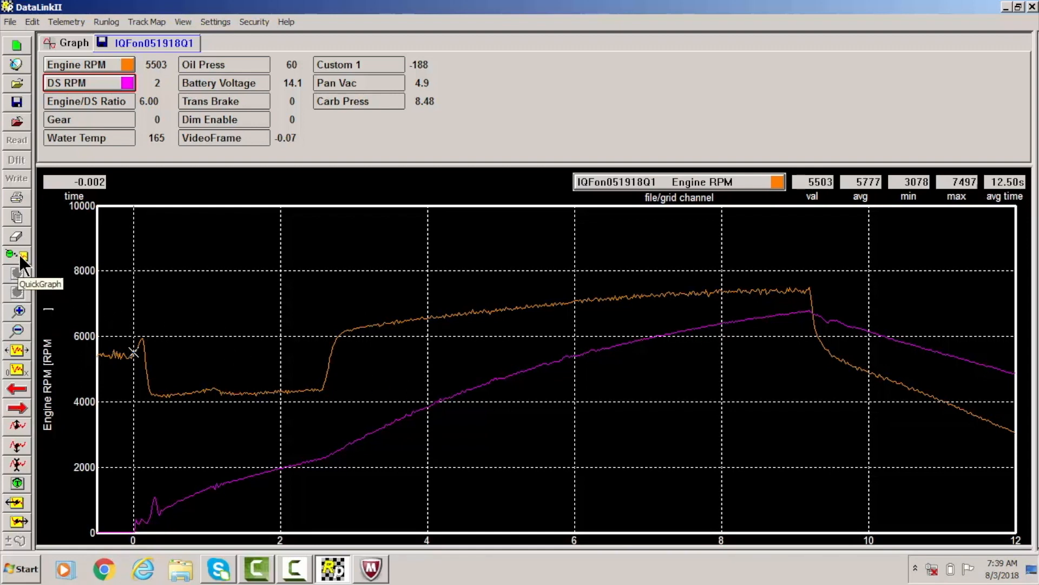
mouse_move(16, 266)
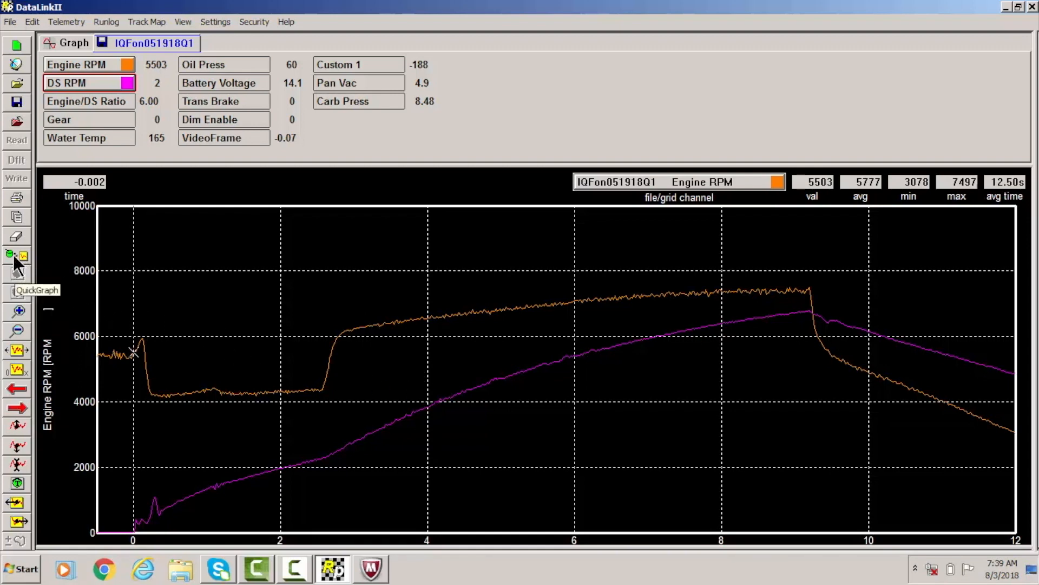
Name a new Quickgraph preset 'o and p' for the orange/purple RPM graph
click(17, 256)
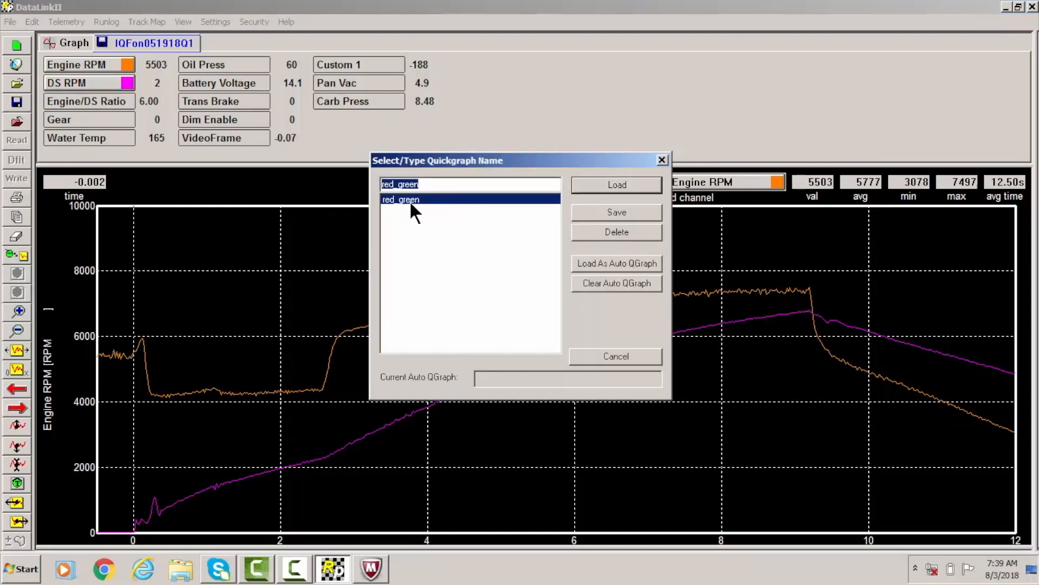
mouse_move(429, 213)
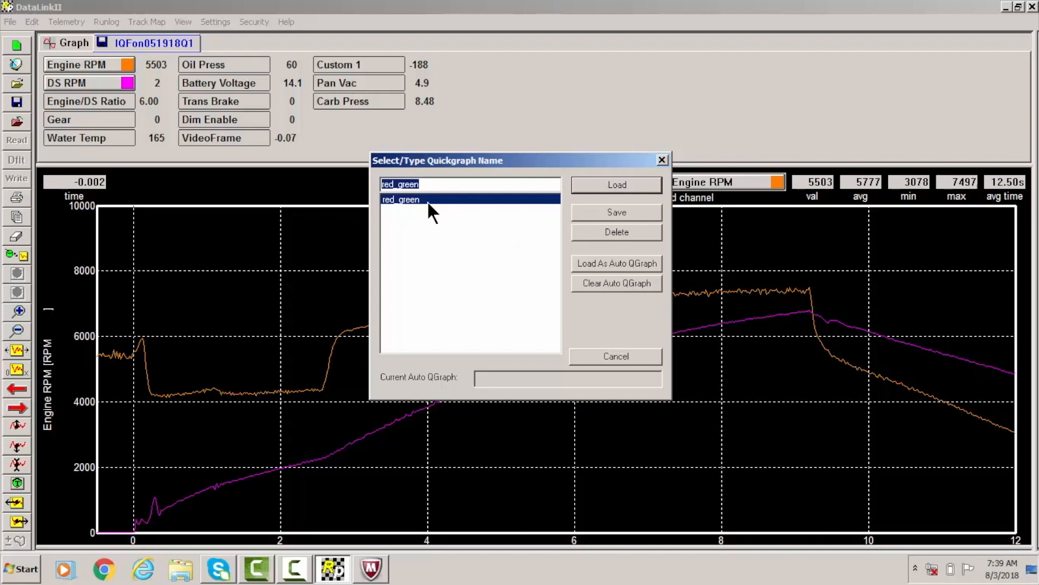
text(o a)
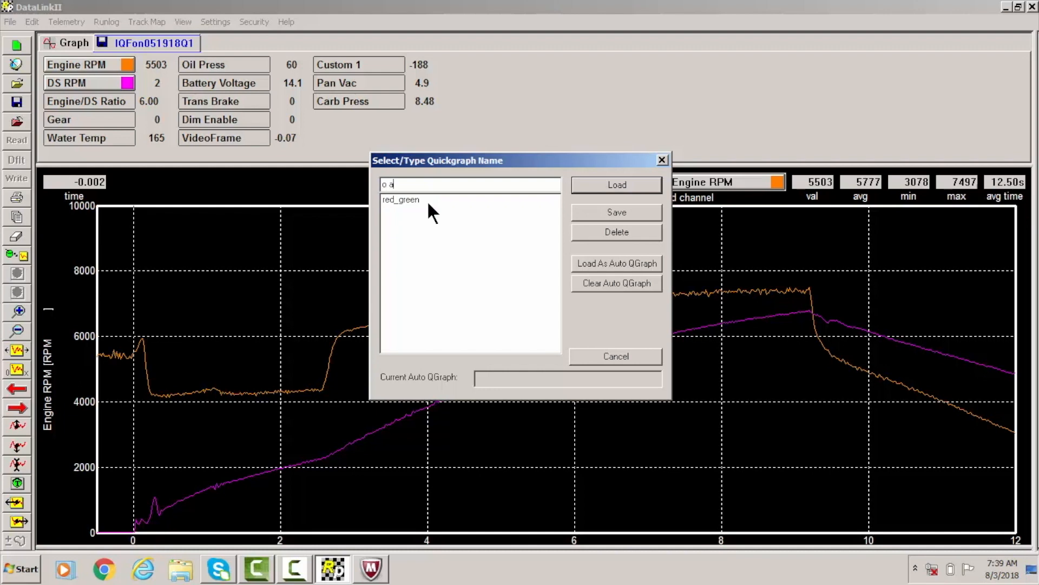
text(nd p)
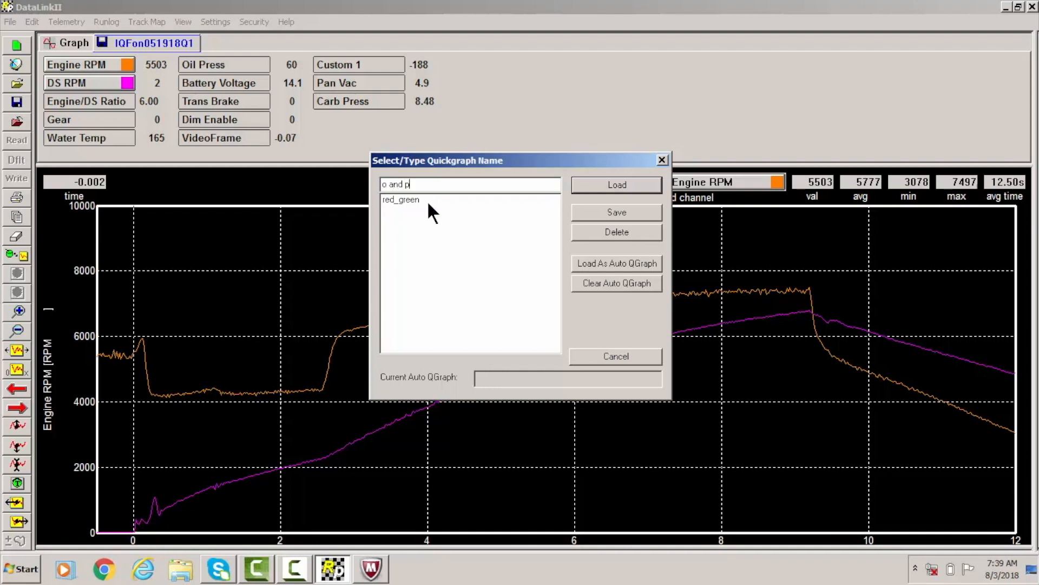
mouse_move(607, 225)
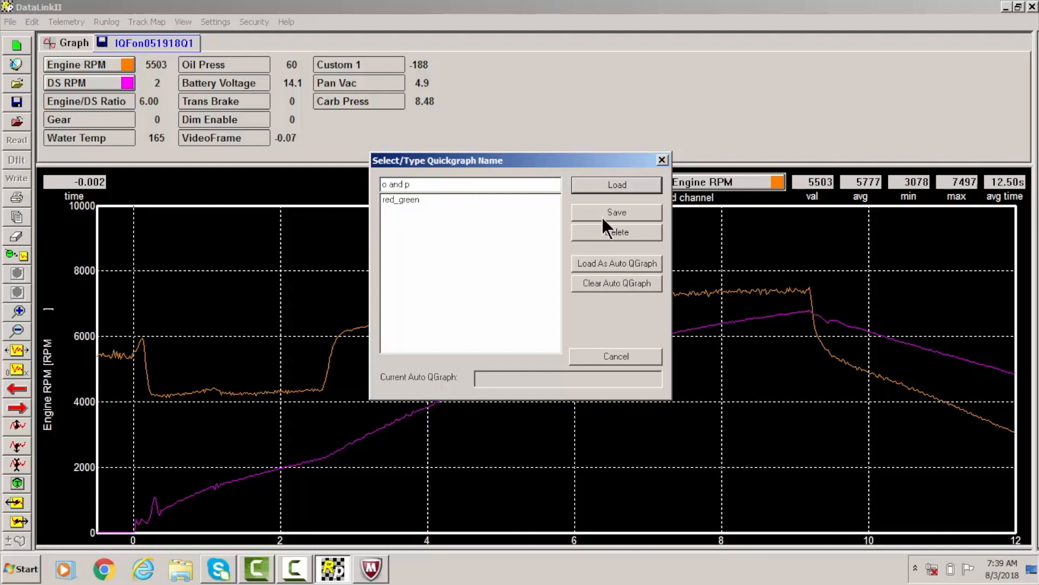
mouse_move(614, 219)
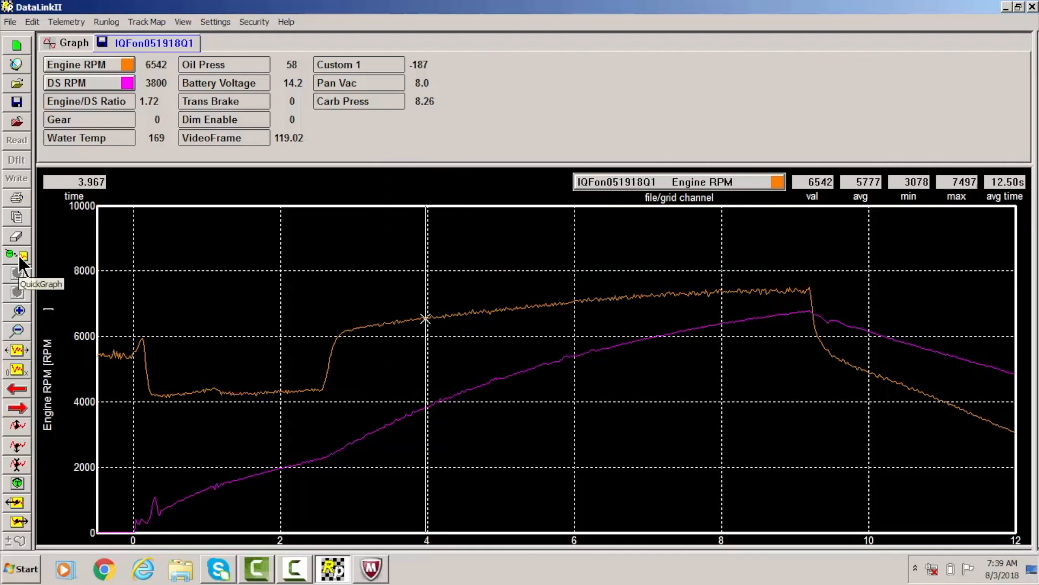
Reopen IQFon051918Q1 and load the 'o and p' preset, restoring orange and purple traces
click(22, 256)
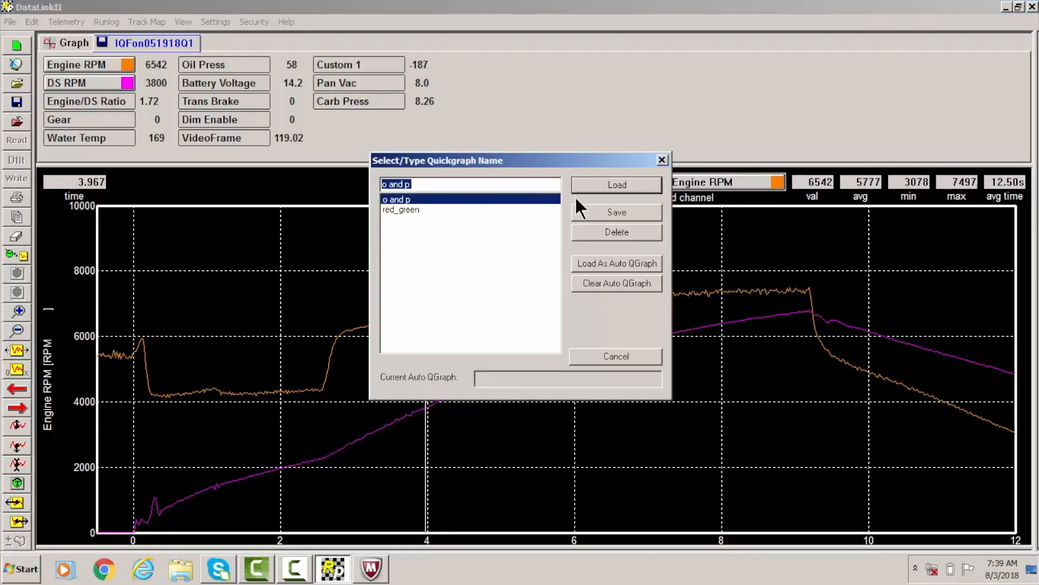
click(615, 184)
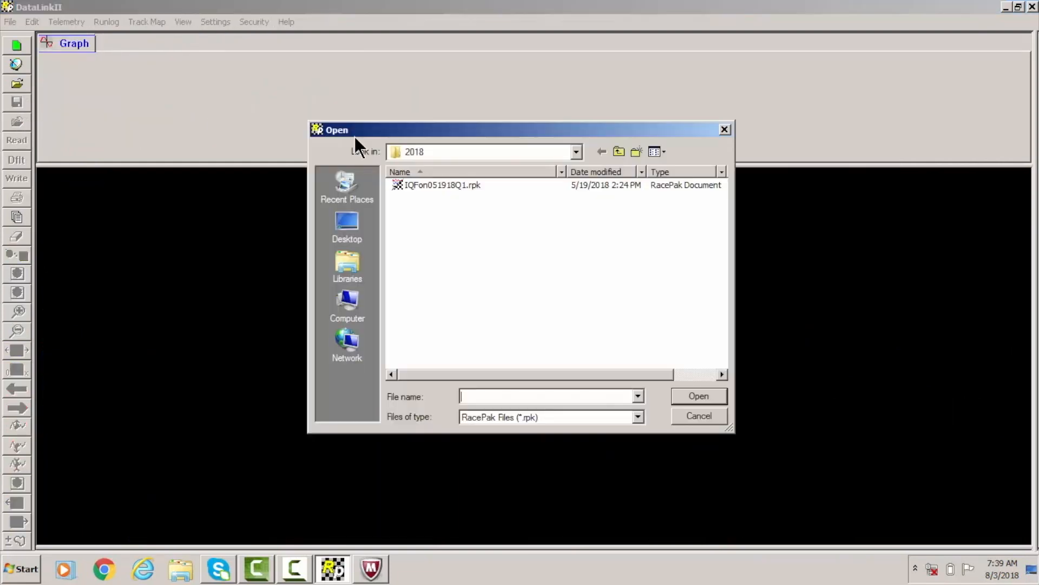
double_click(442, 185)
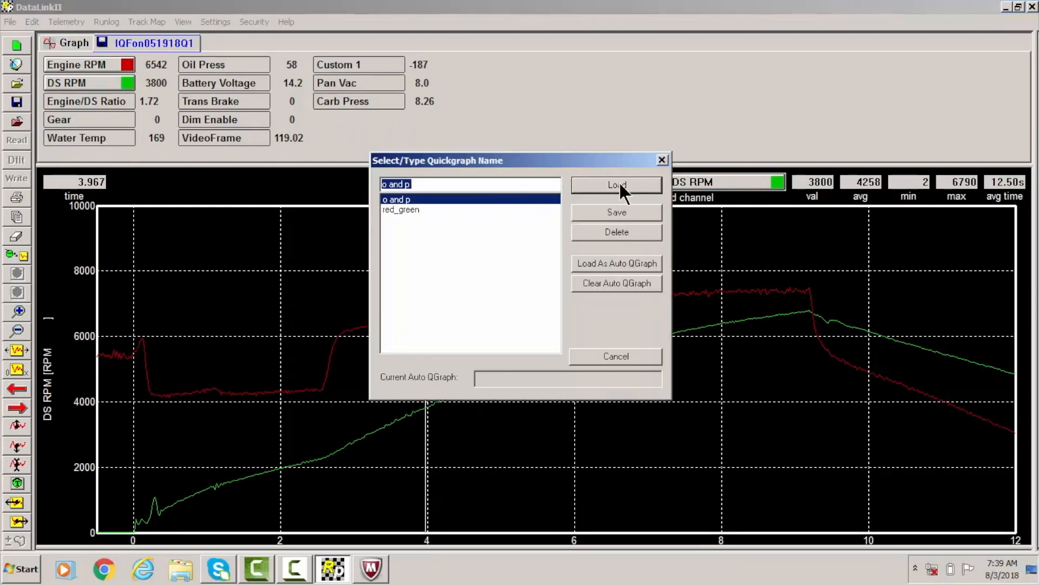
click(616, 184)
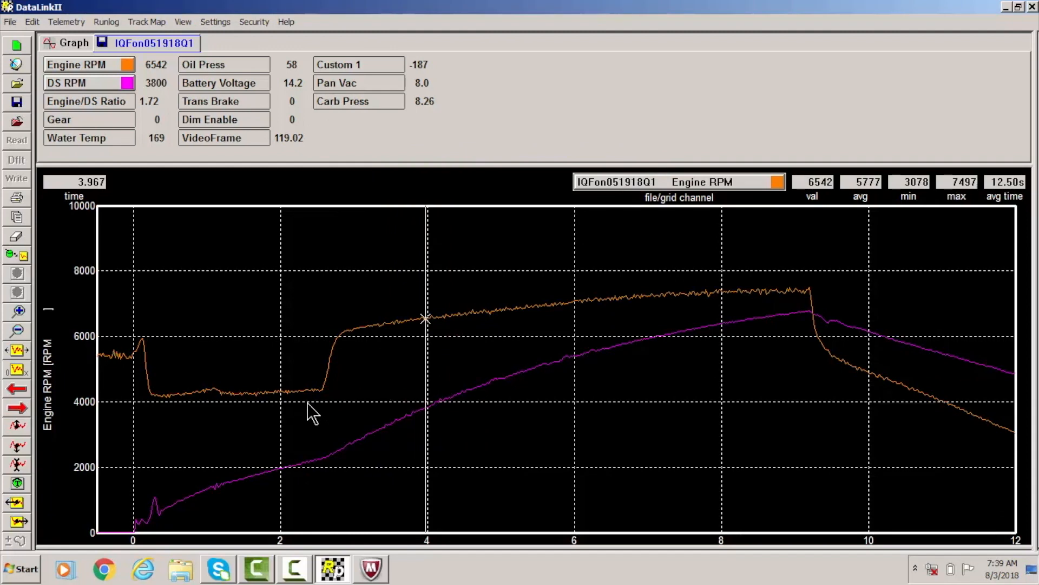
mouse_move(26, 258)
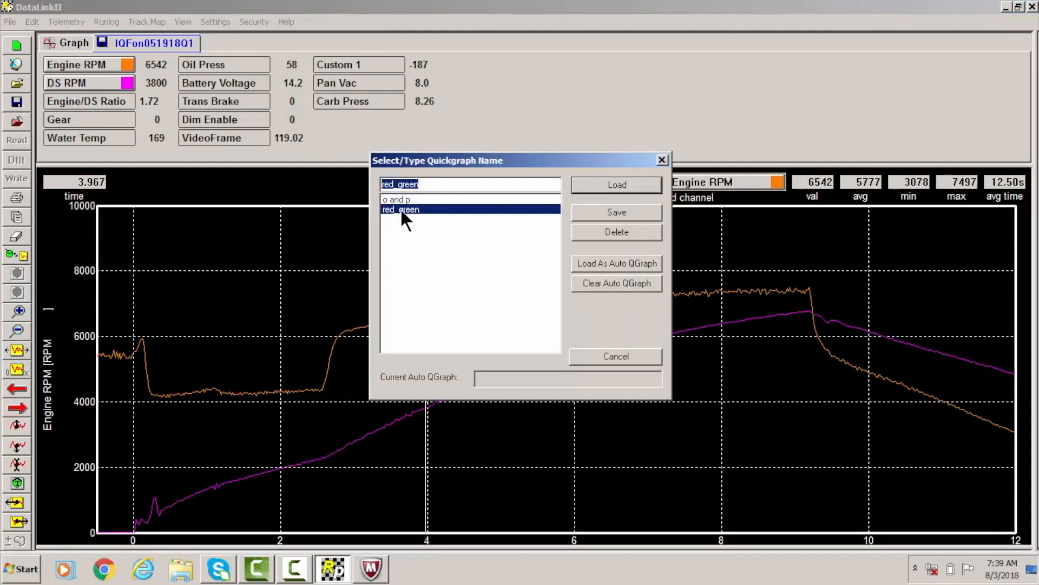
mouse_move(408, 225)
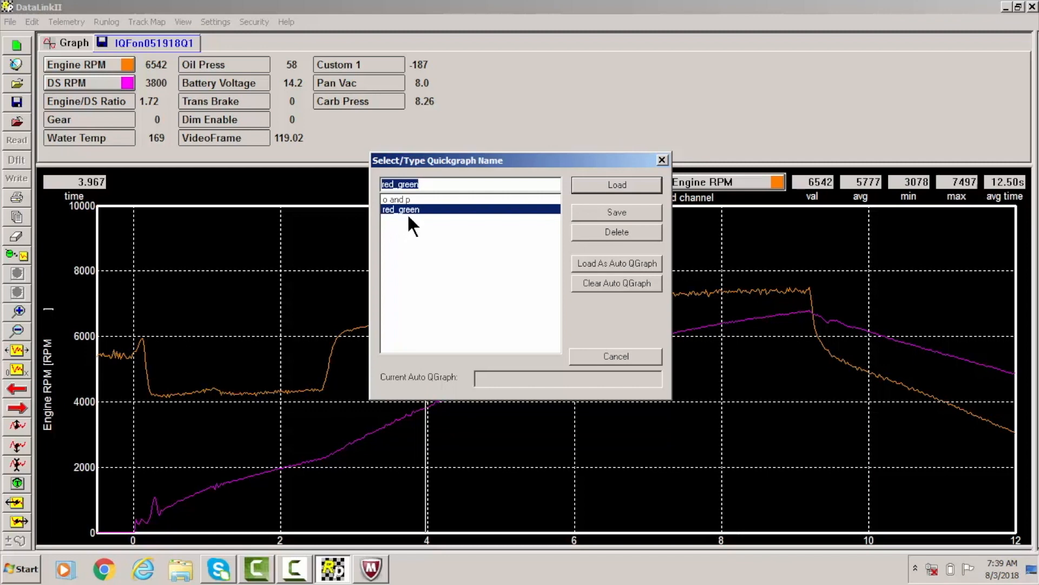
mouse_move(440, 218)
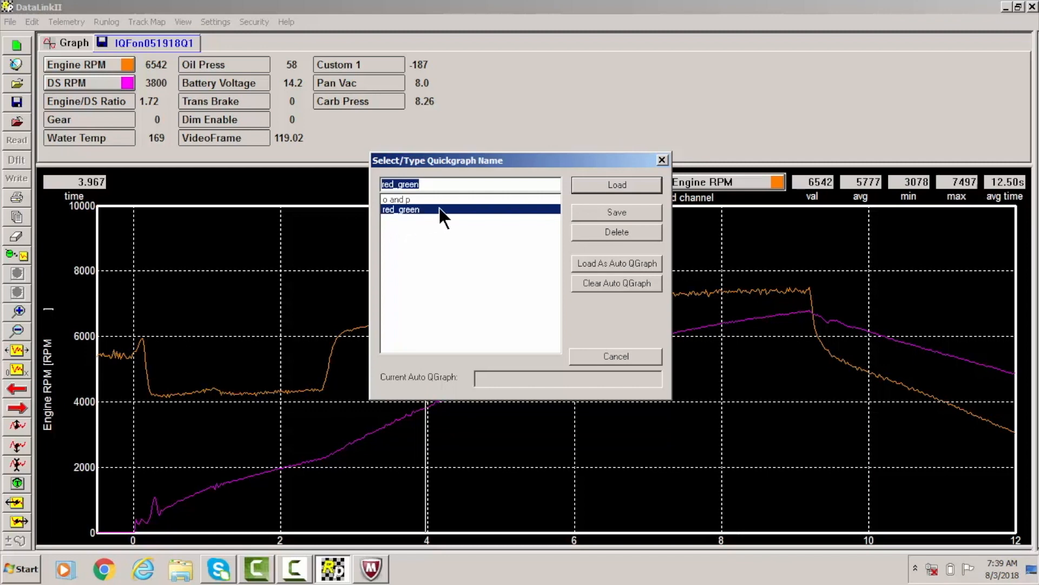
mouse_move(487, 218)
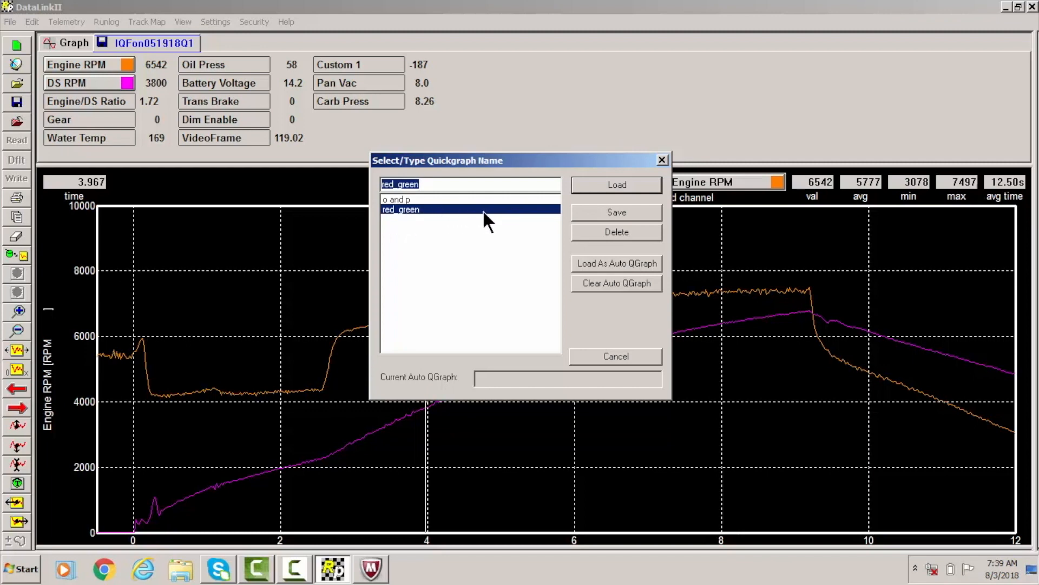
mouse_move(312, 334)
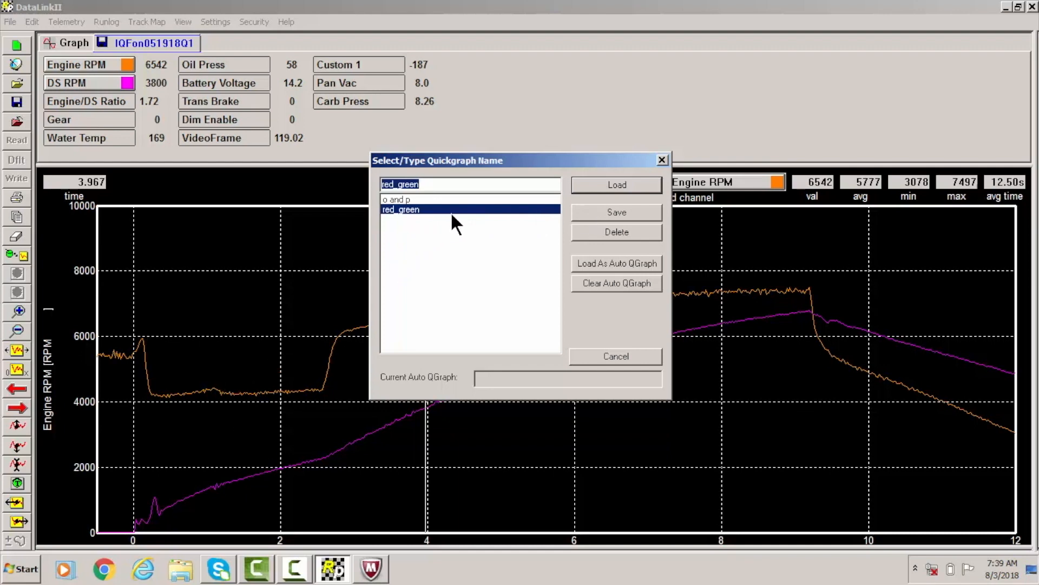
mouse_move(620, 223)
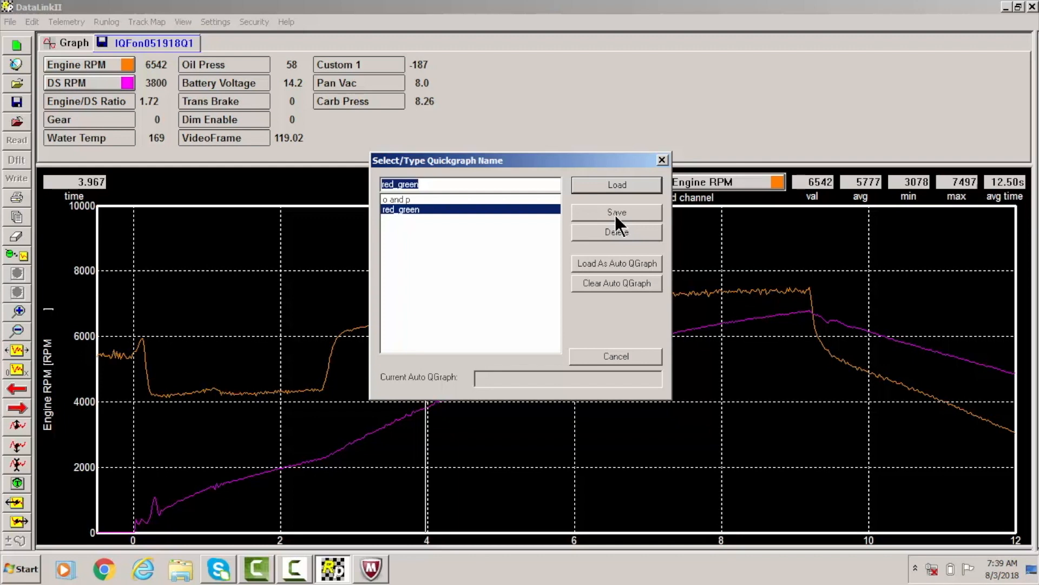
Save the current graph over the red_green Quickgraph preset
click(615, 212)
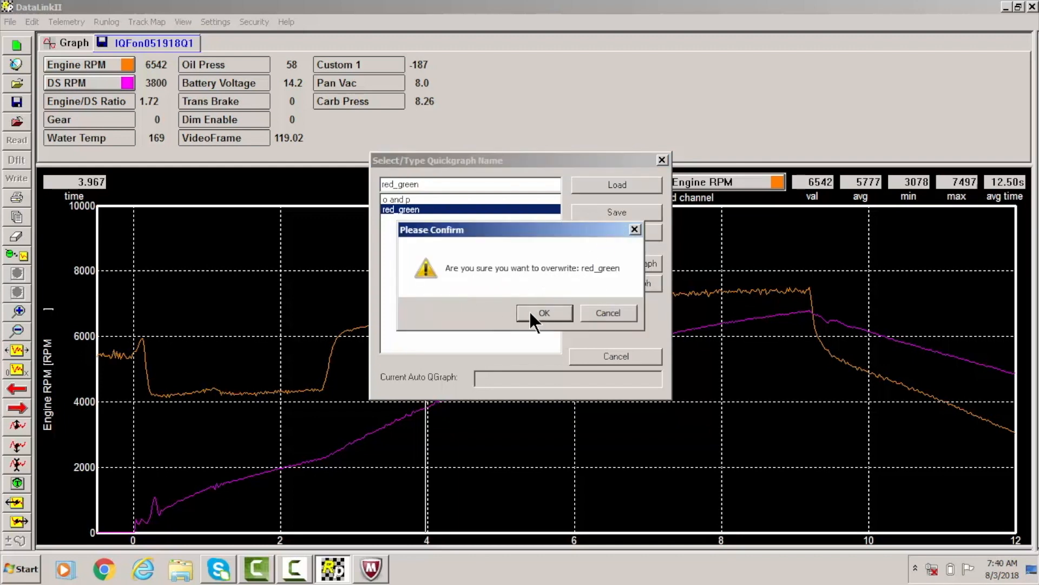
Confirm the red_green overwrite, reopen IQFon051918Q1 and bring up the Quickgraph list
click(543, 312)
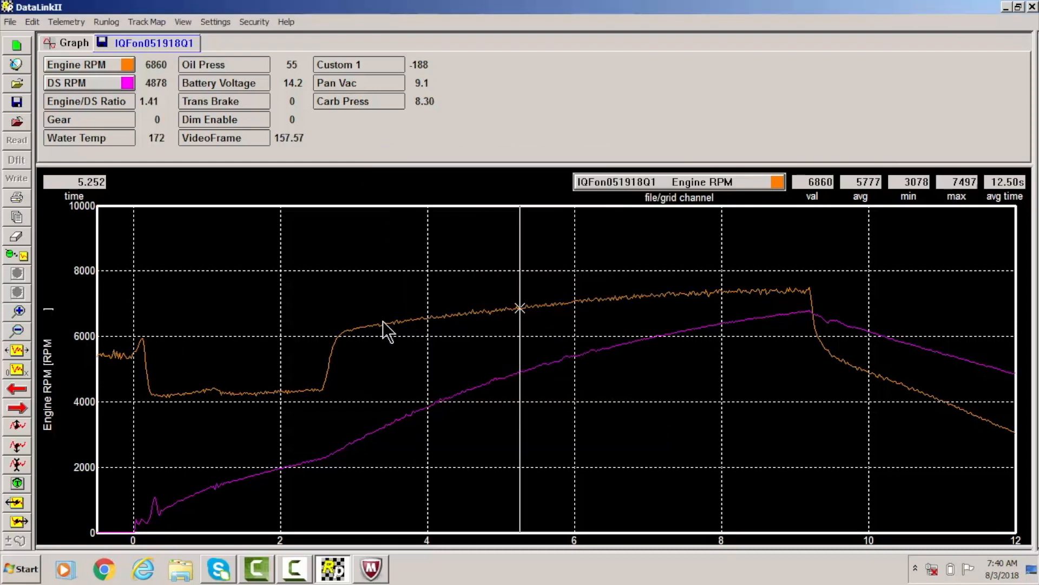
mouse_move(16, 129)
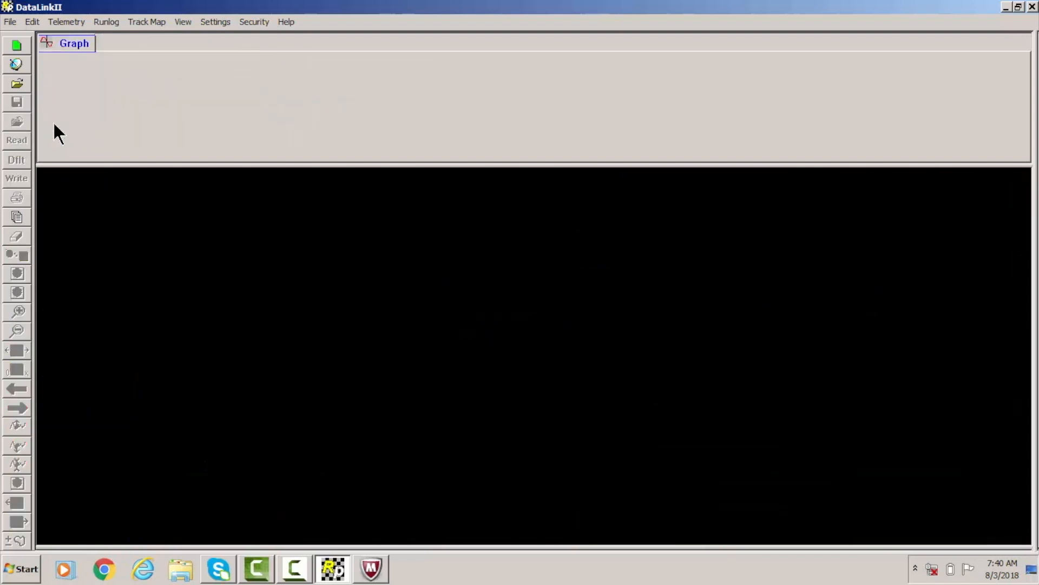
mouse_move(17, 87)
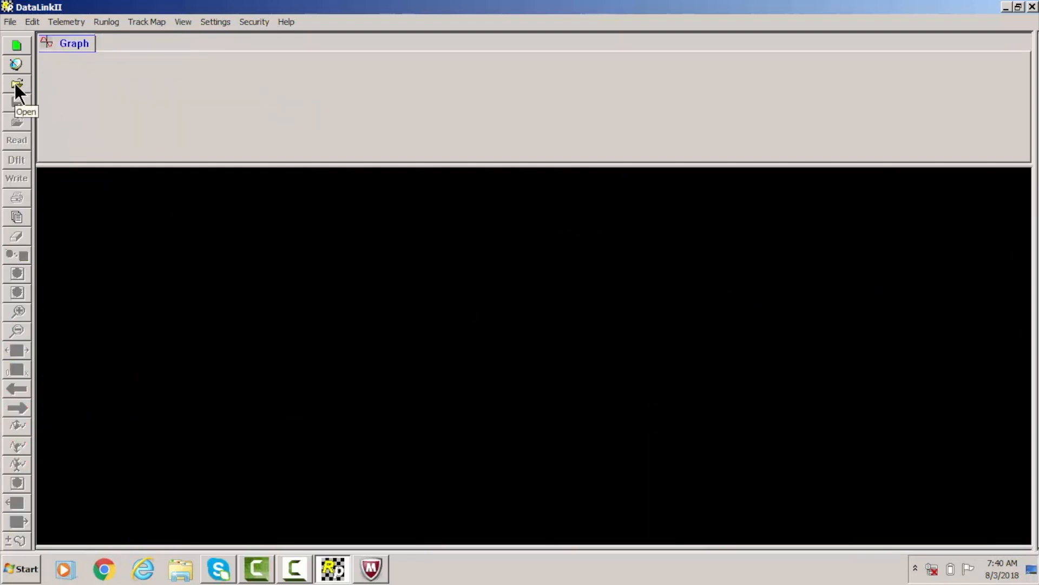
click(16, 84)
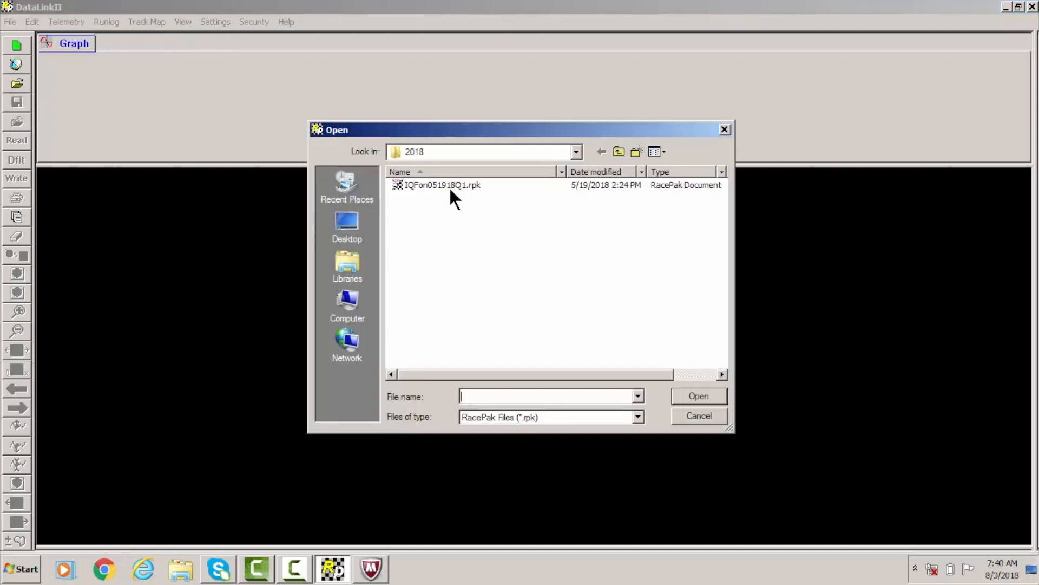
double_click(442, 185)
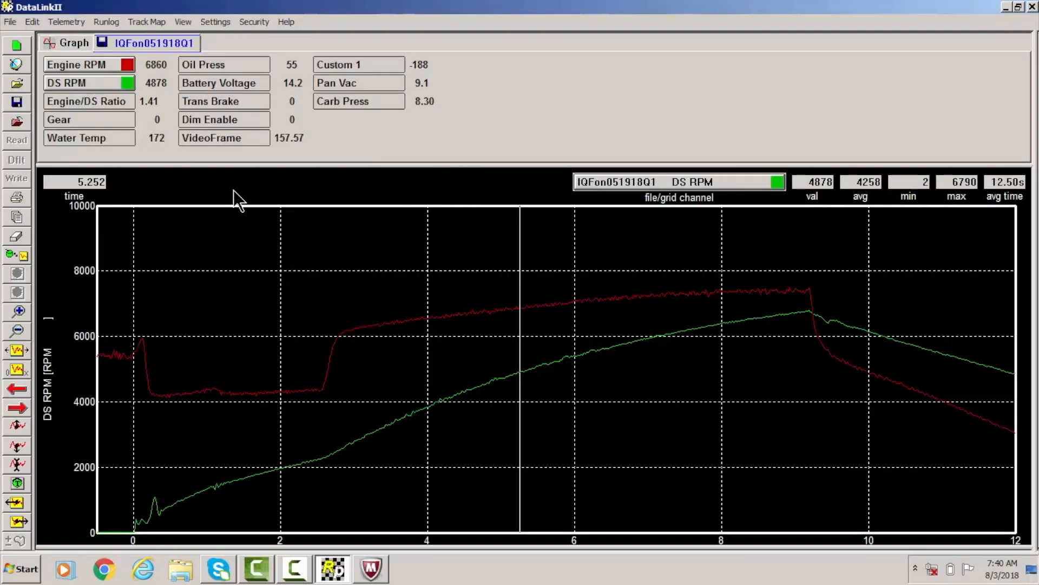
click(19, 258)
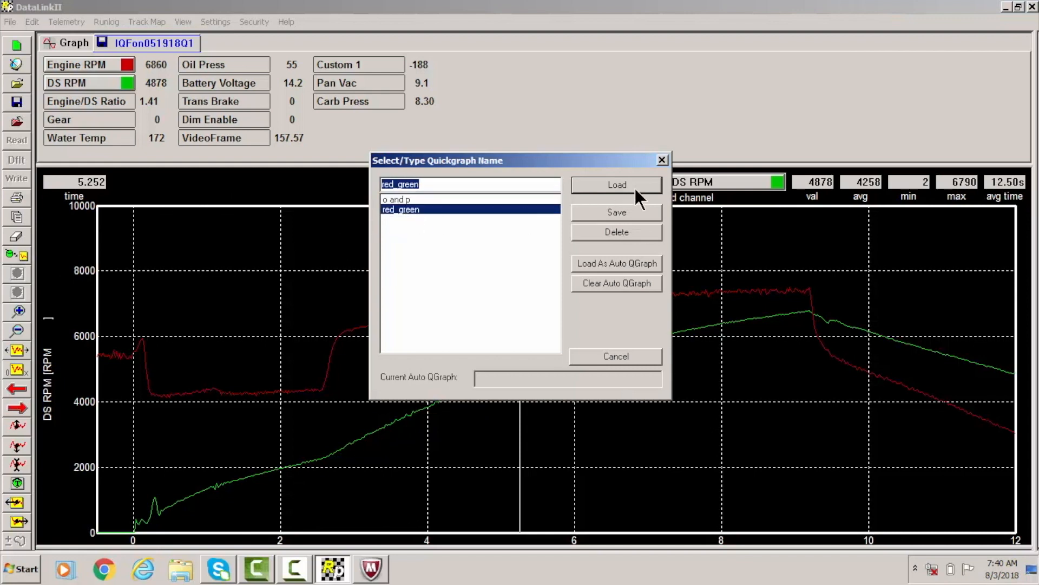
Load the red_green preset, redrawing Engine RPM orange and DS RPM purple
click(616, 184)
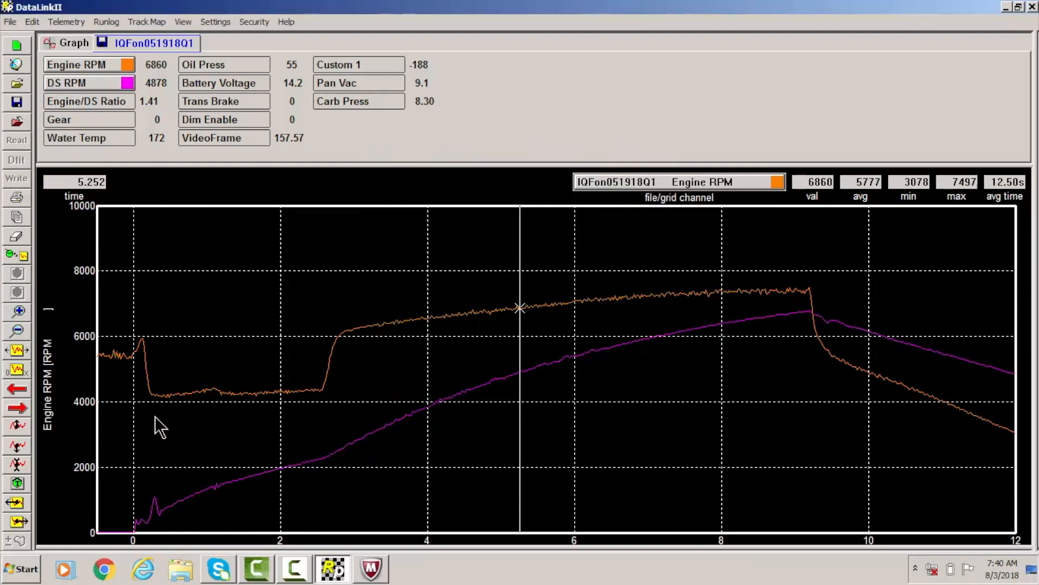
mouse_move(89, 487)
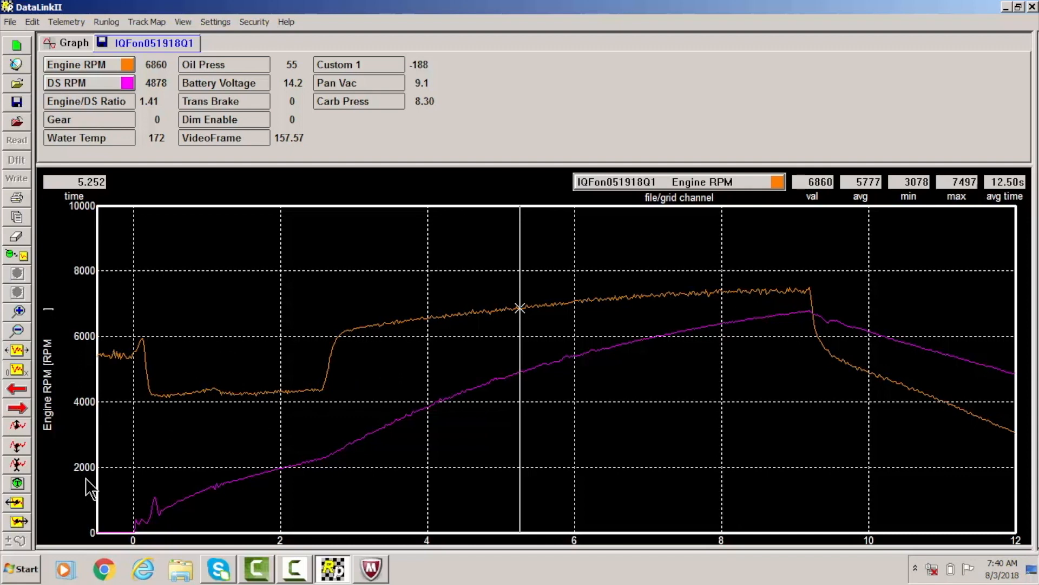
mouse_move(97, 462)
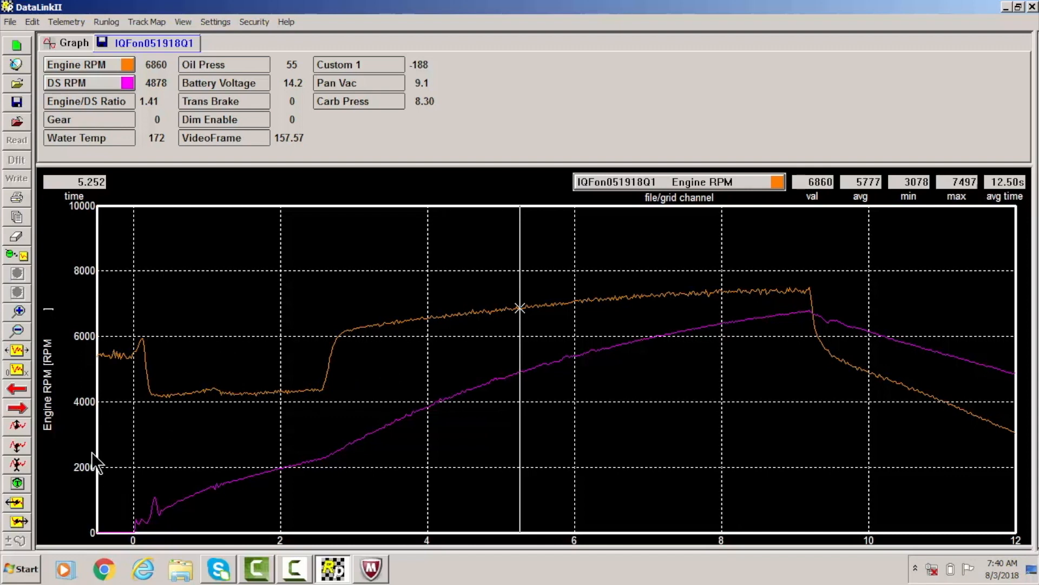
mouse_move(100, 303)
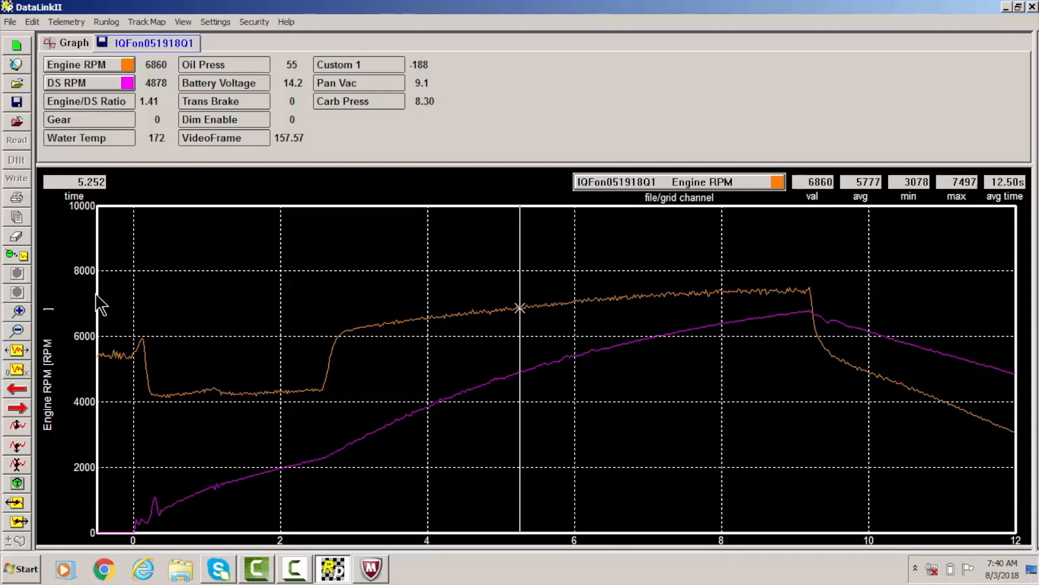
mouse_move(106, 294)
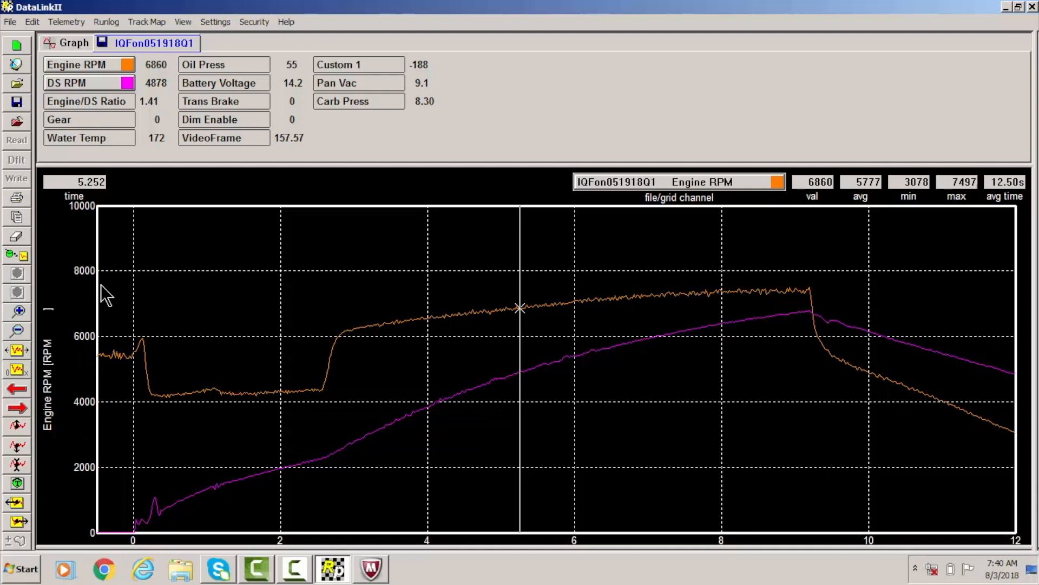
mouse_move(106, 106)
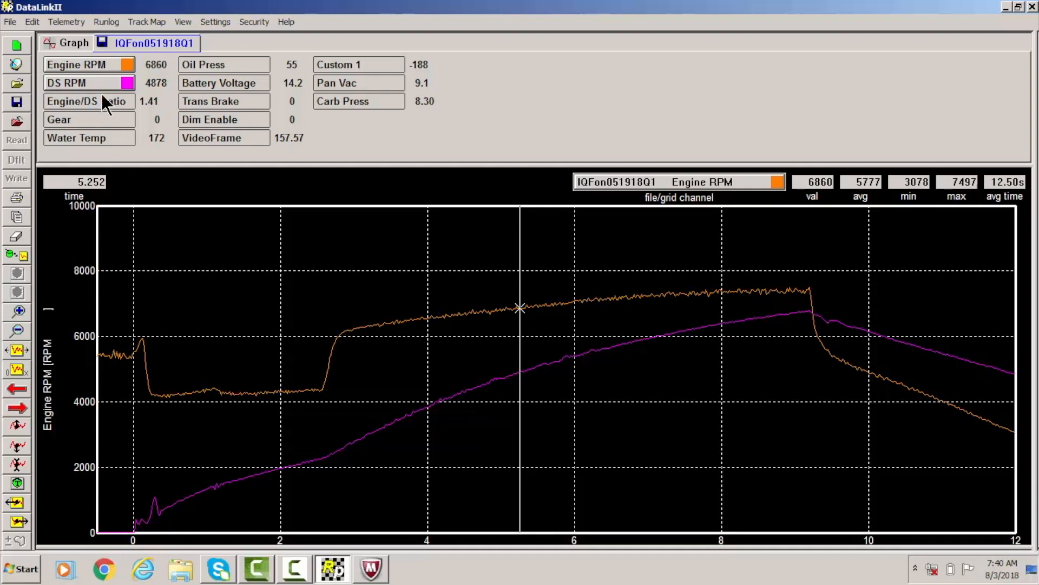
mouse_move(311, 329)
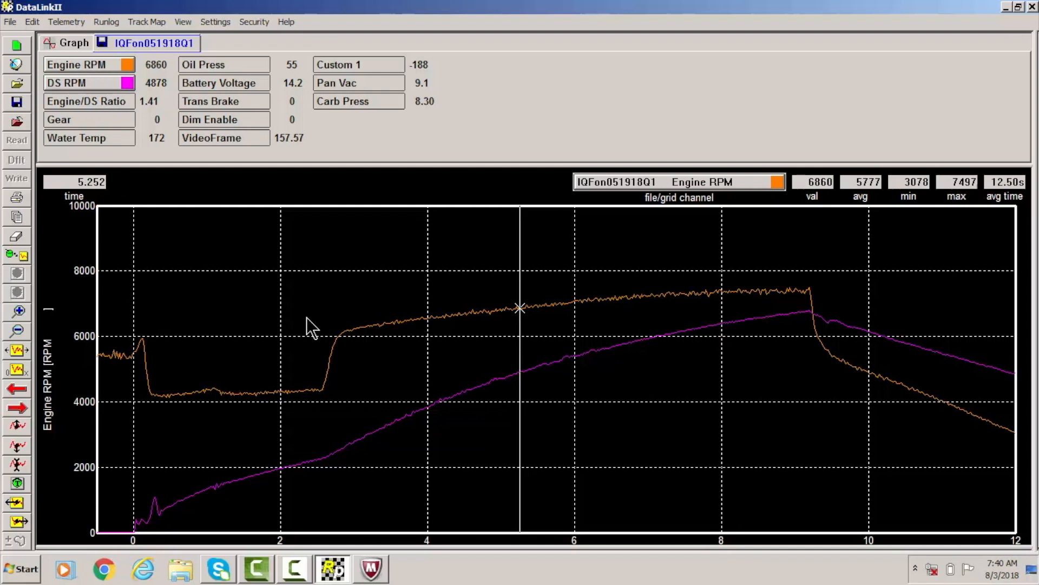
mouse_move(220, 78)
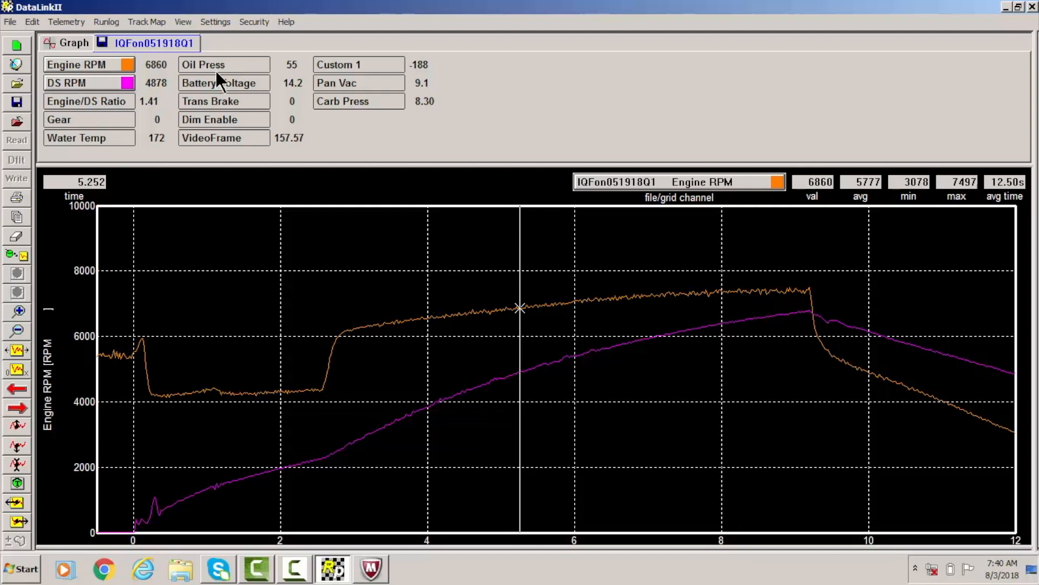
Add carb pressure to the graph as a light blue trace
click(359, 101)
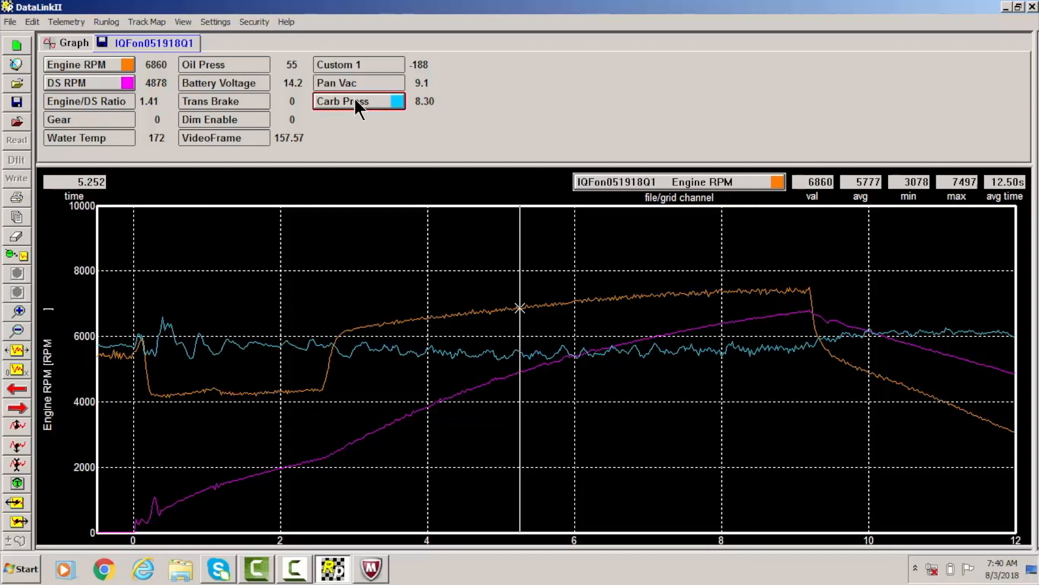
mouse_move(355, 84)
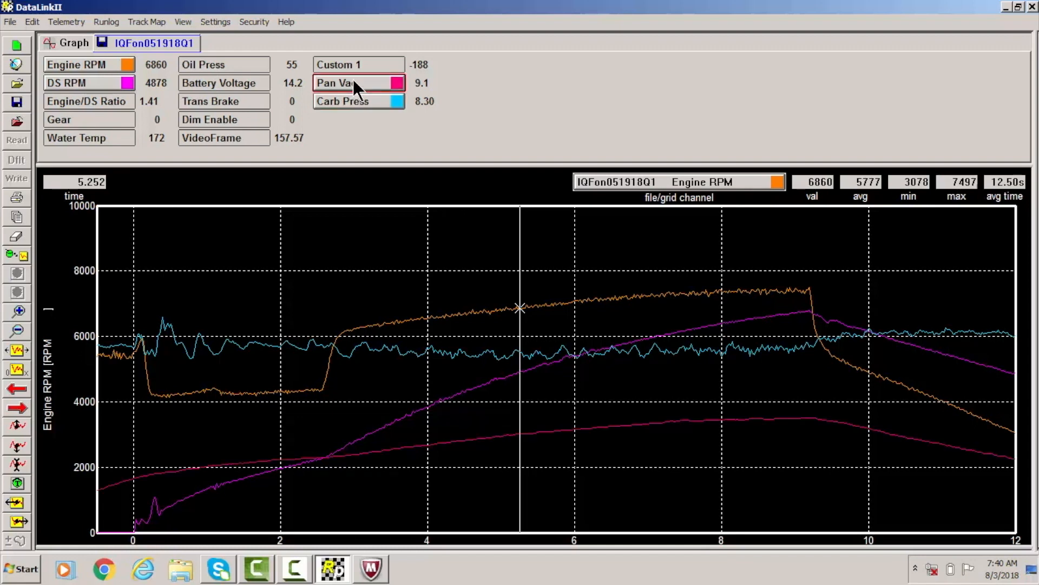
mouse_move(95, 264)
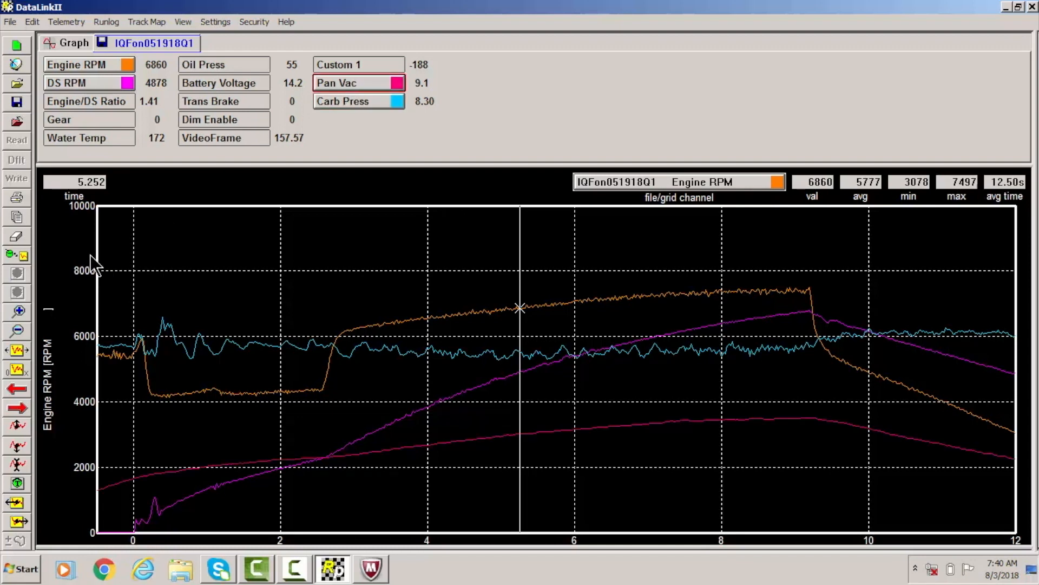
Save the four-trace graph over the 'o and p' Quickgraph preset, confirming the overwrite
click(19, 258)
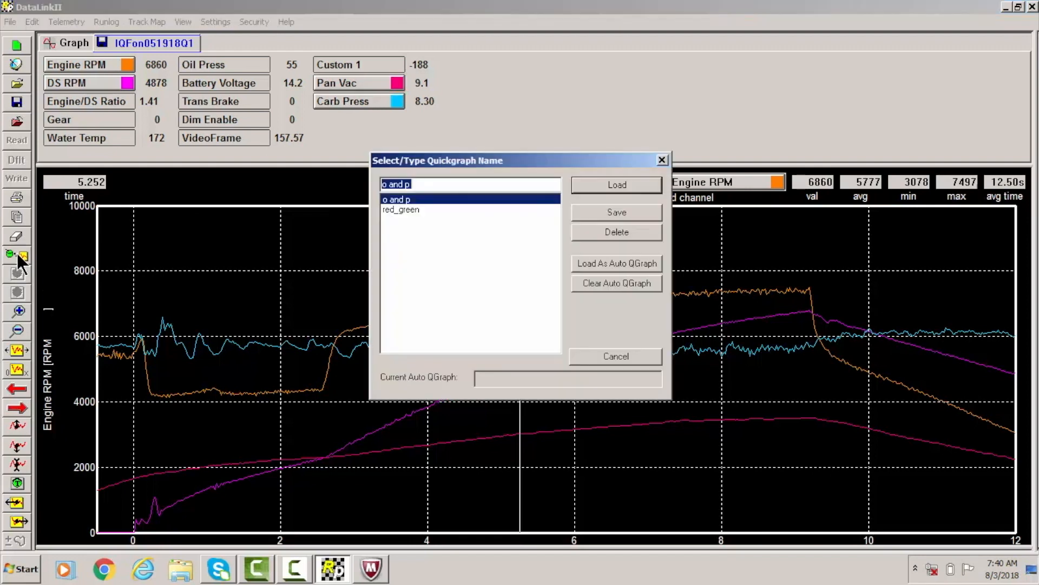
mouse_move(415, 209)
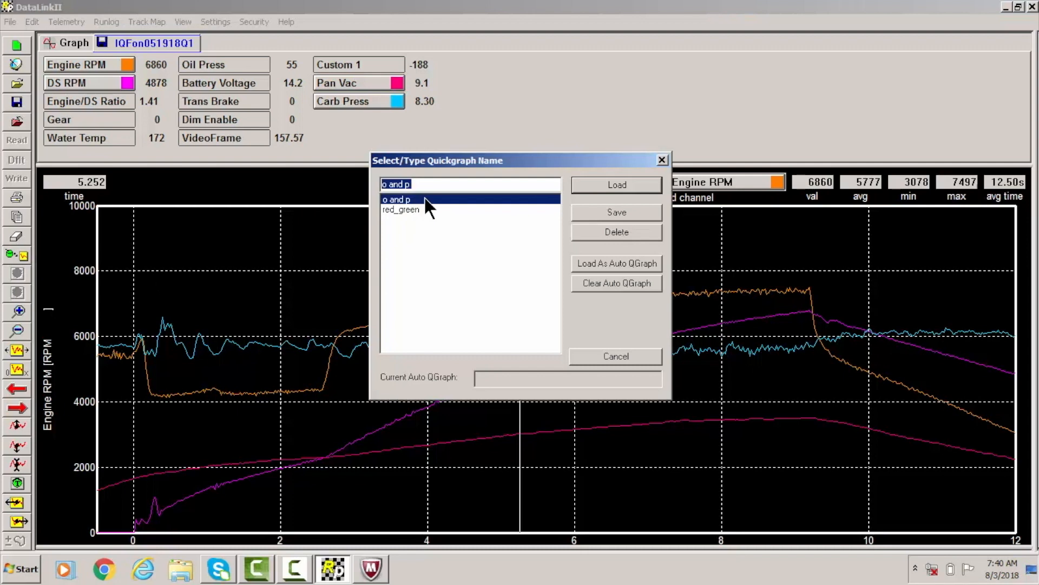
mouse_move(630, 219)
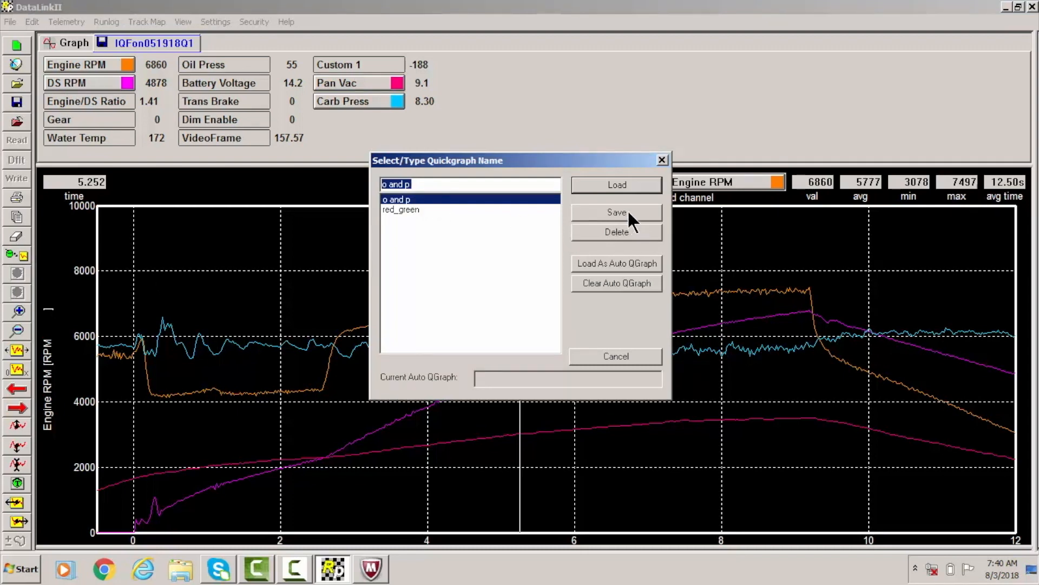
click(616, 212)
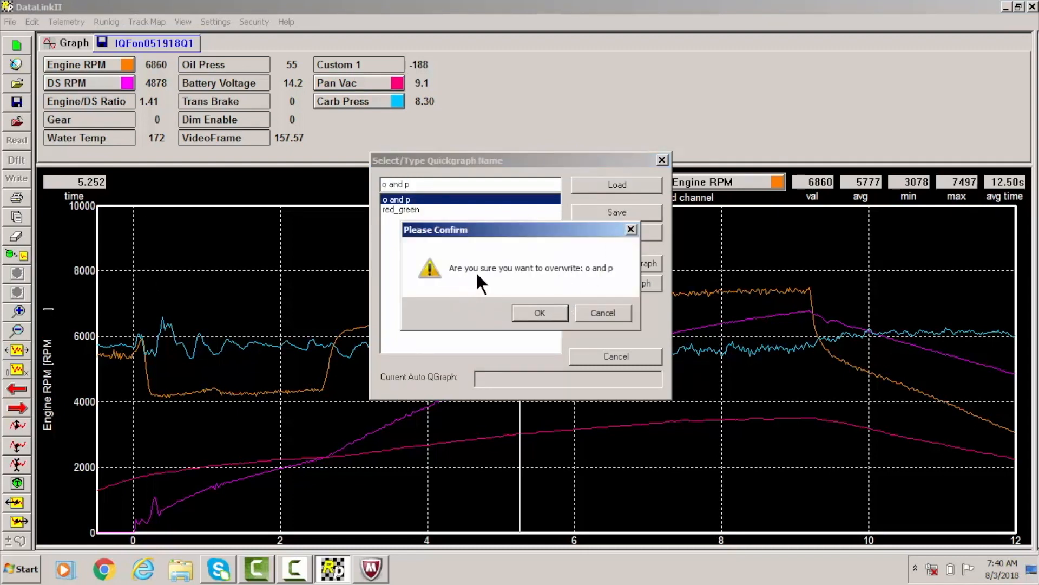
mouse_move(539, 313)
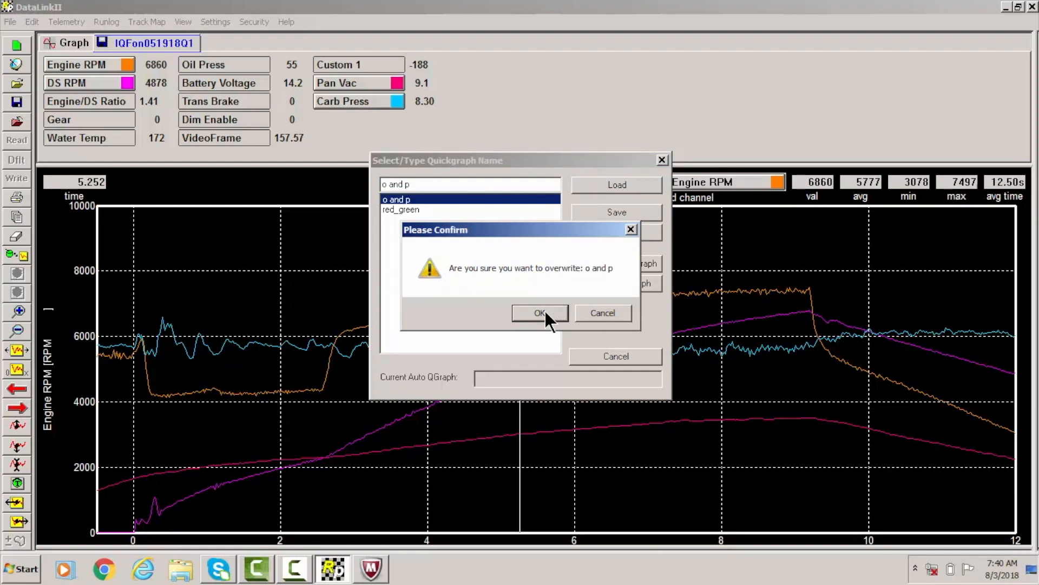
mouse_move(713, 149)
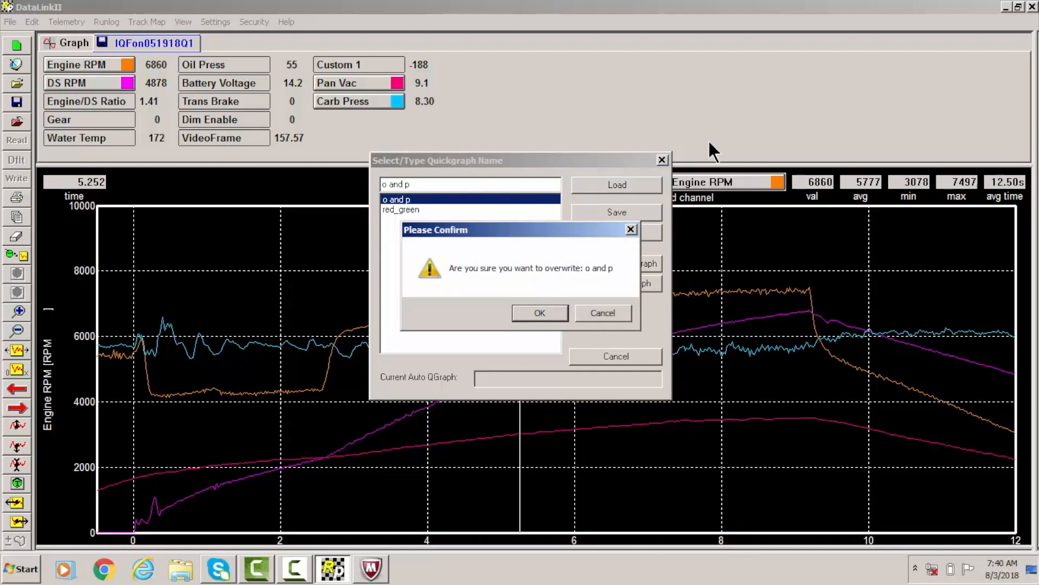
mouse_move(699, 262)
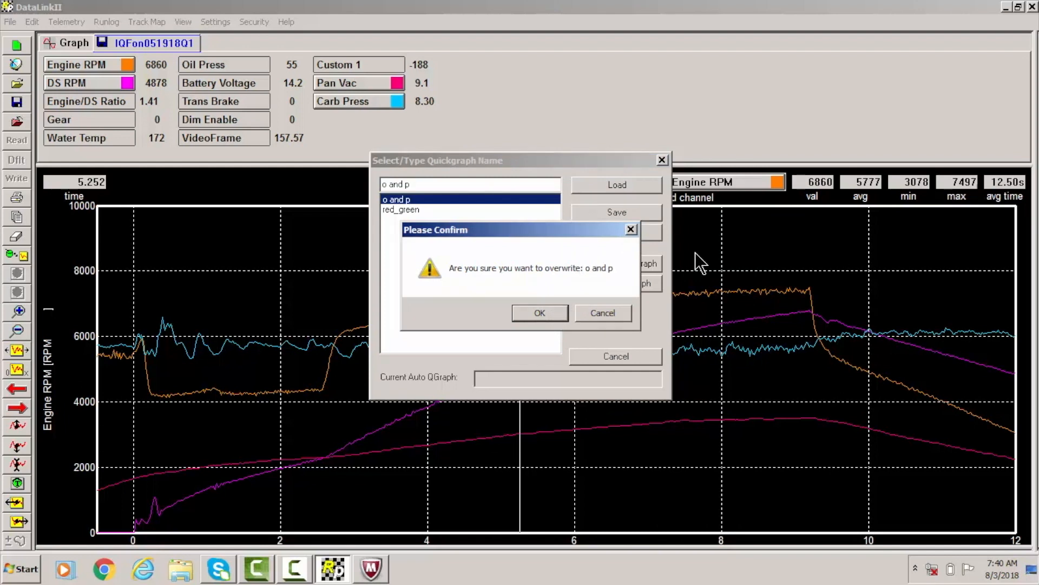
click(539, 313)
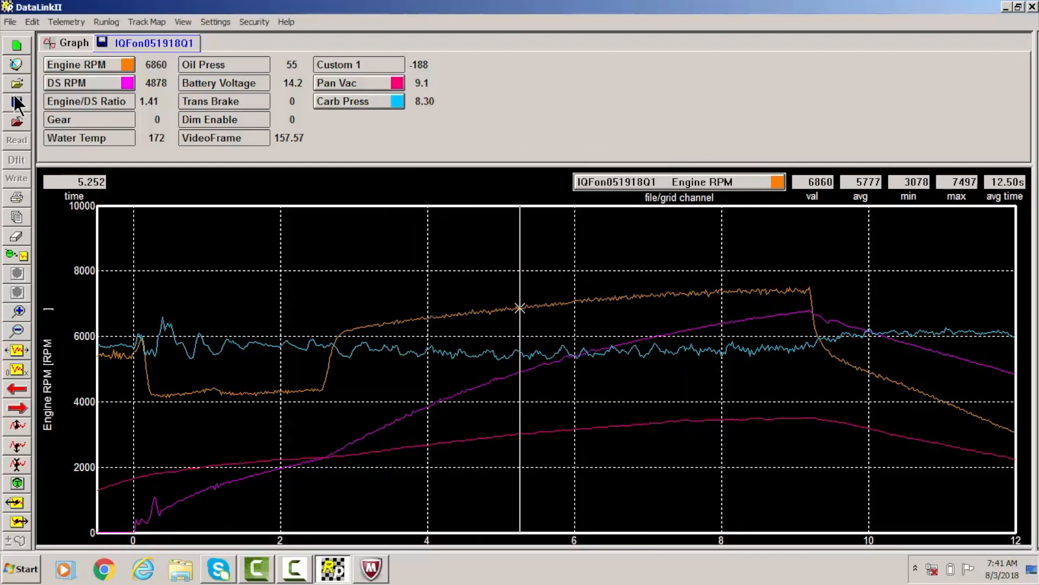
mouse_move(221, 259)
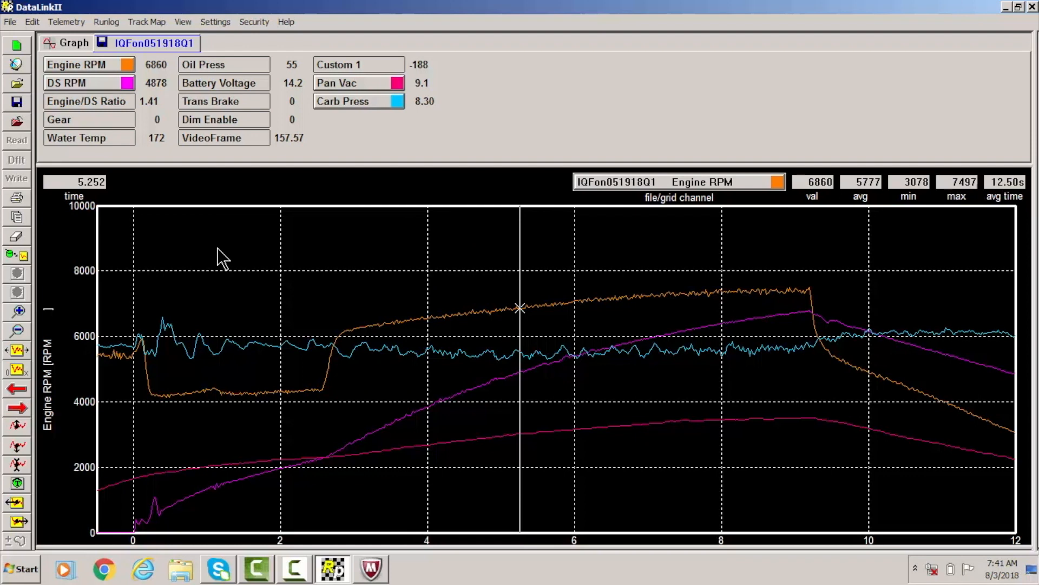
mouse_move(20, 128)
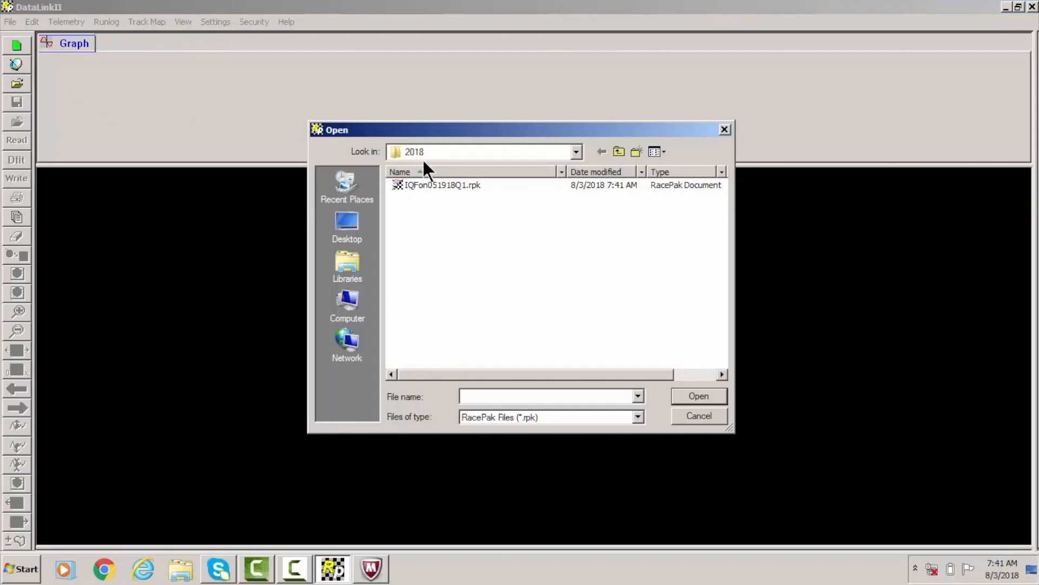
Reopen the IQFon051918Q1.rpk run and bring up the saved Quickgraph preset list
double_click(442, 185)
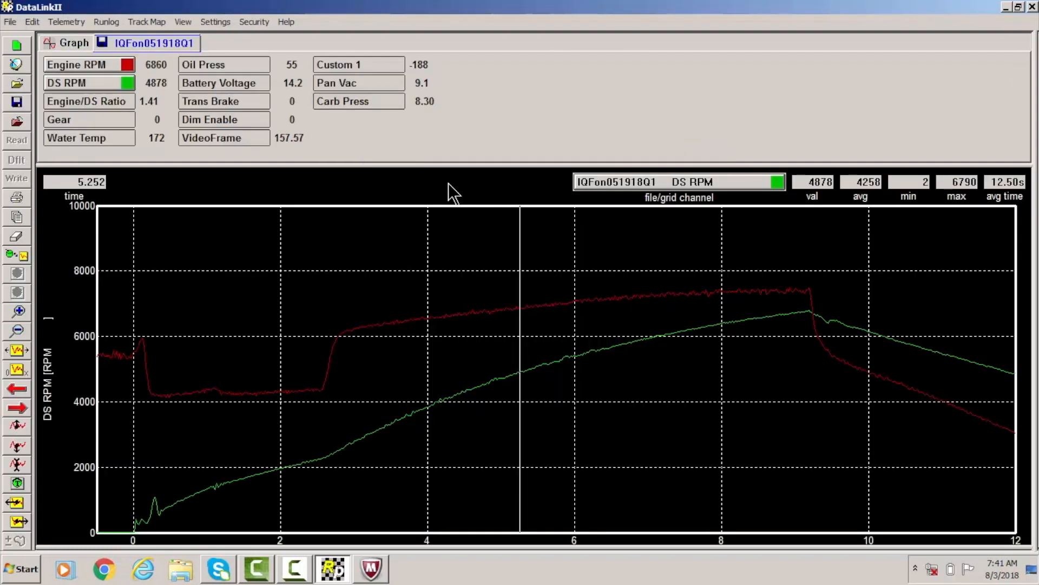
click(16, 257)
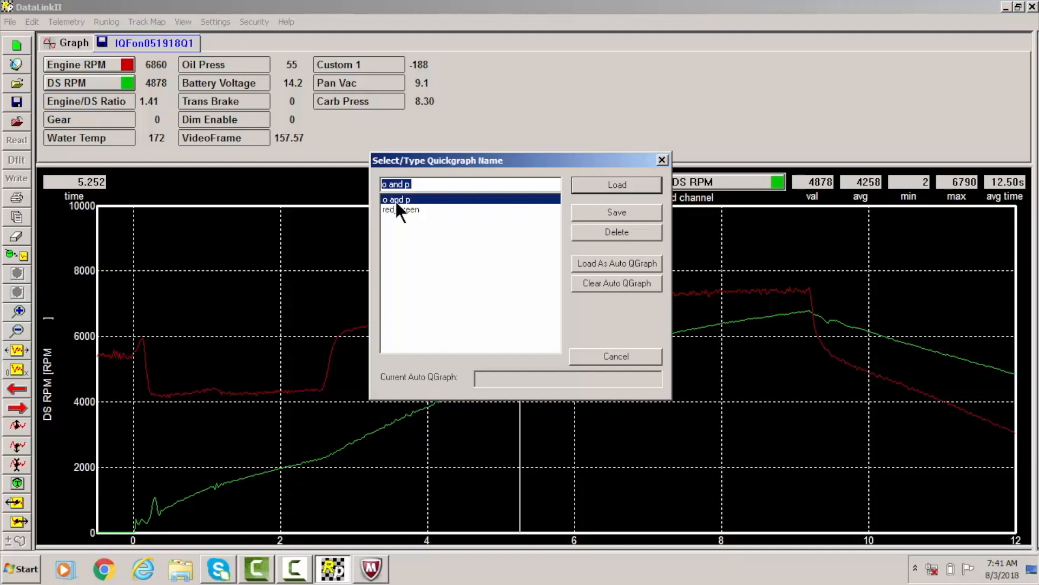
Load the 'o and p' preset, restoring orange/purple RPM, blue carb pressure and pink pan vacuum traces
click(615, 184)
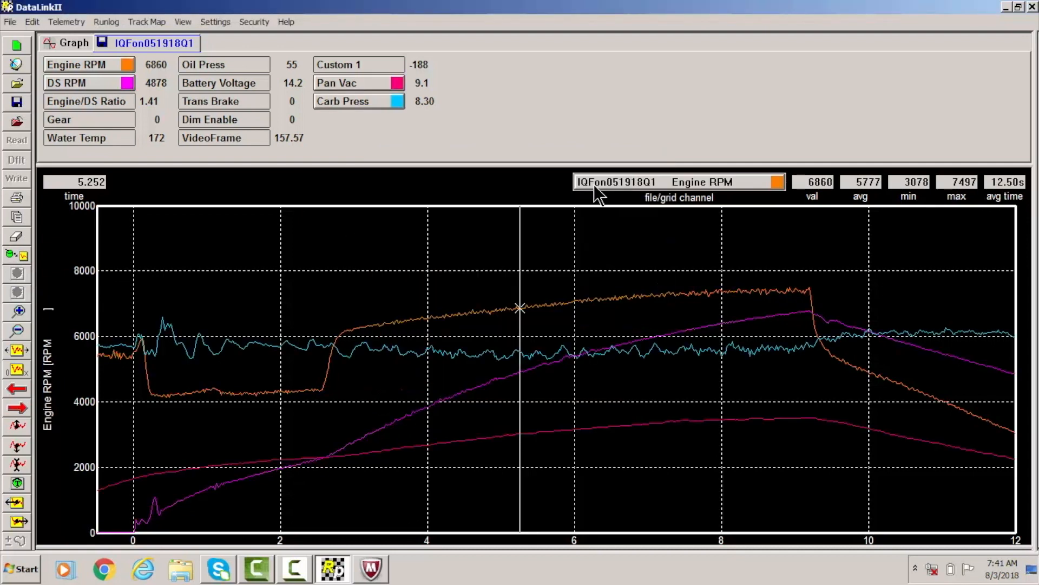
mouse_move(513, 334)
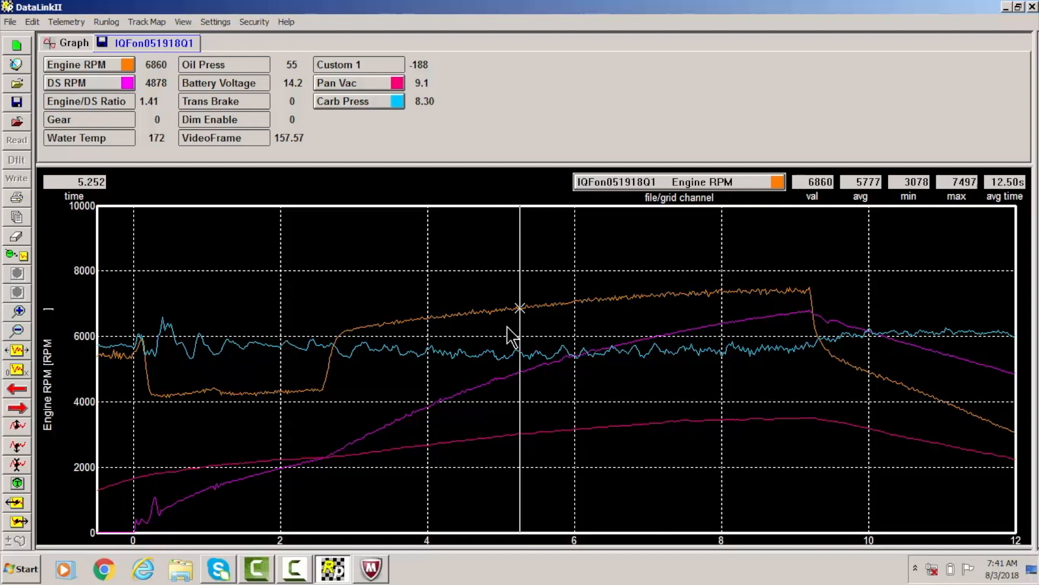
mouse_move(415, 444)
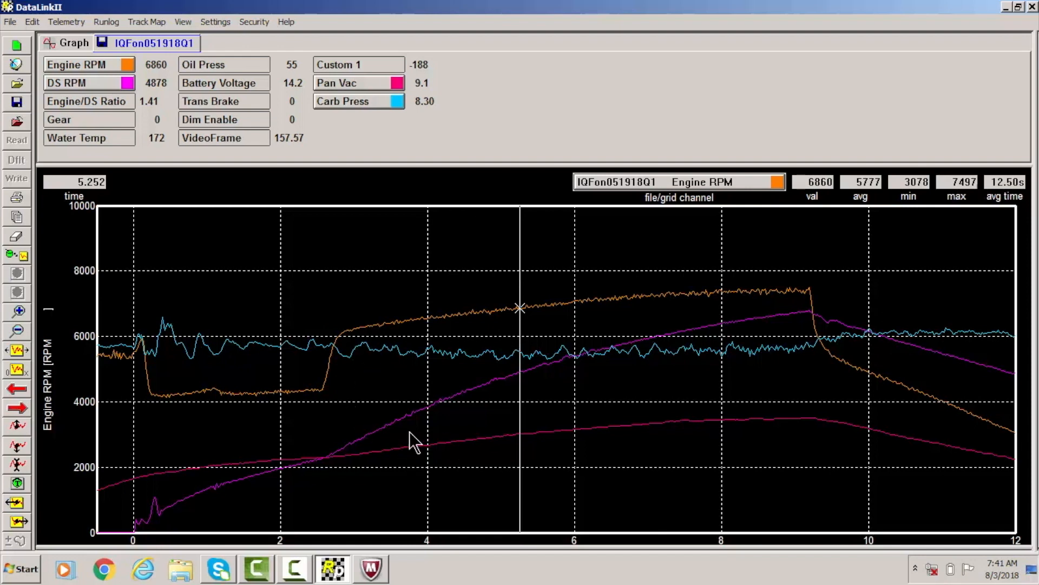
mouse_move(334, 387)
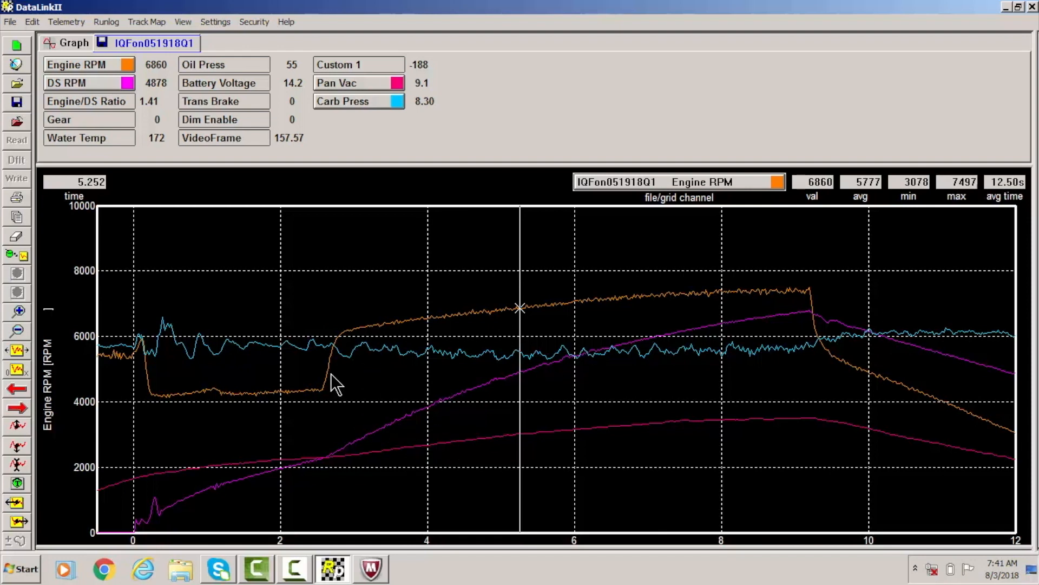
mouse_move(469, 388)
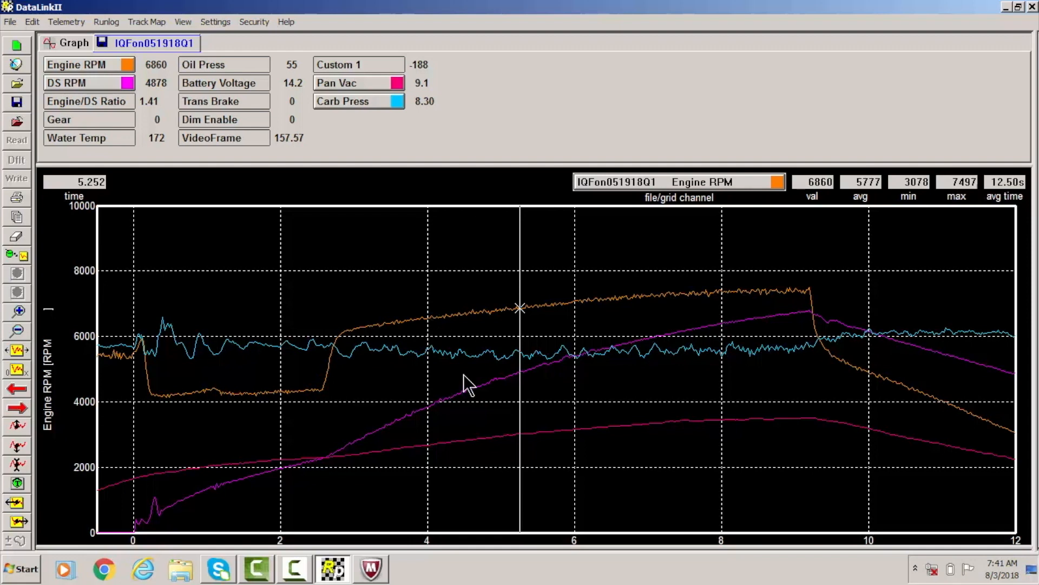
mouse_move(502, 374)
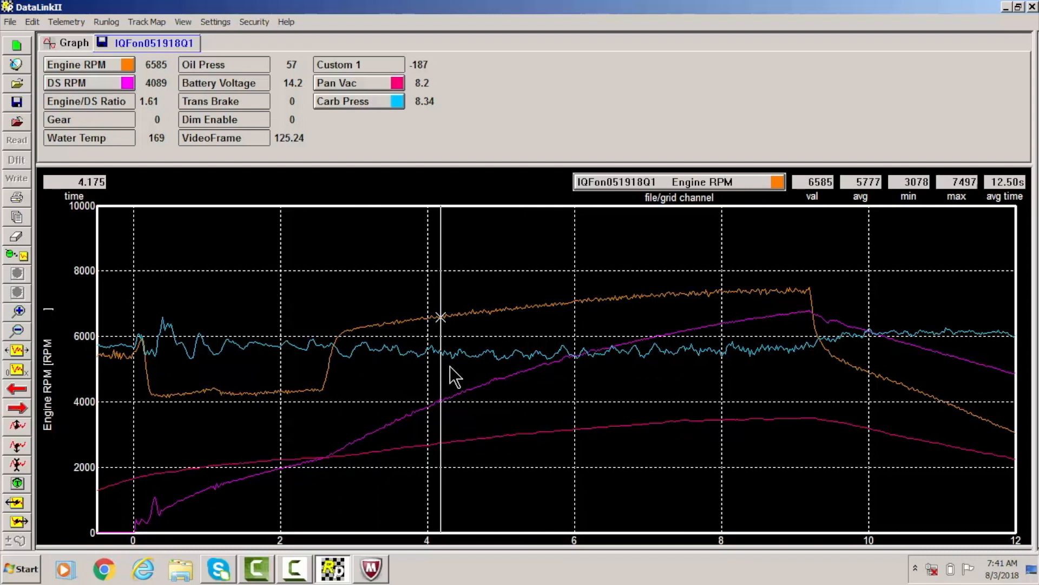
mouse_move(374, 351)
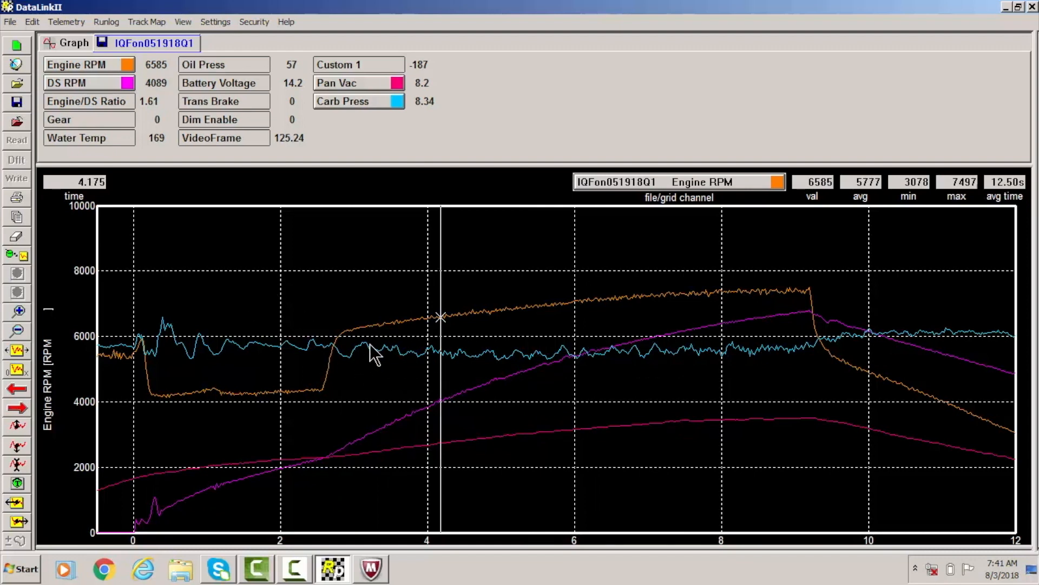
mouse_move(299, 344)
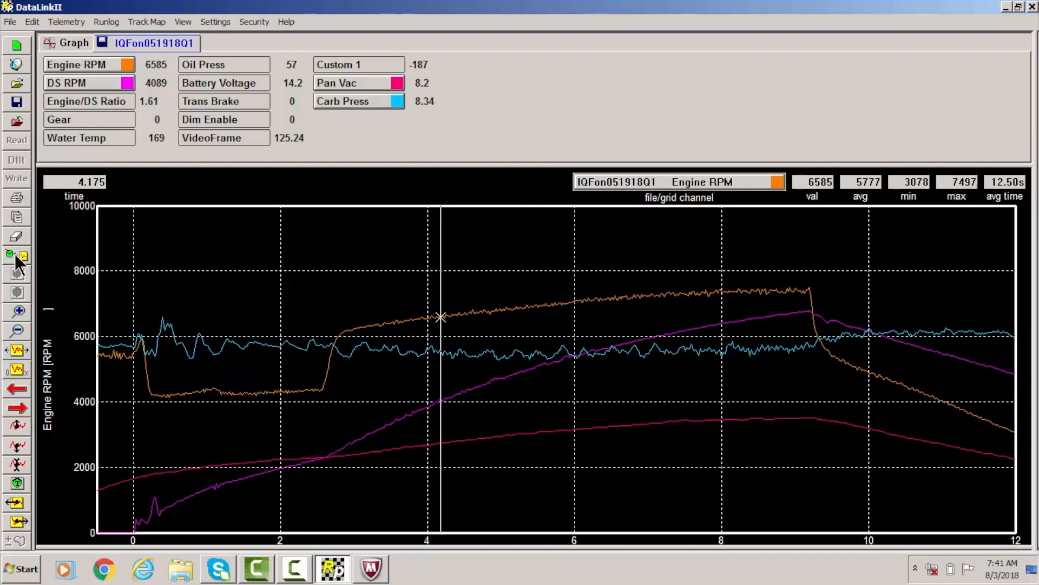
Load the 'red_green' preset so only the Engine RPM and DS RPM traces remain
click(16, 256)
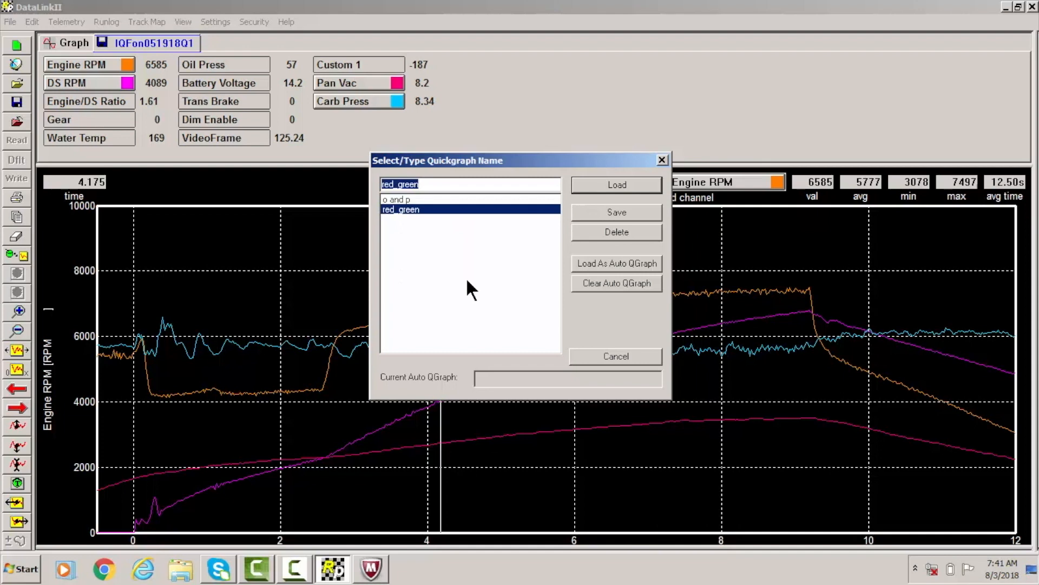
mouse_move(469, 299)
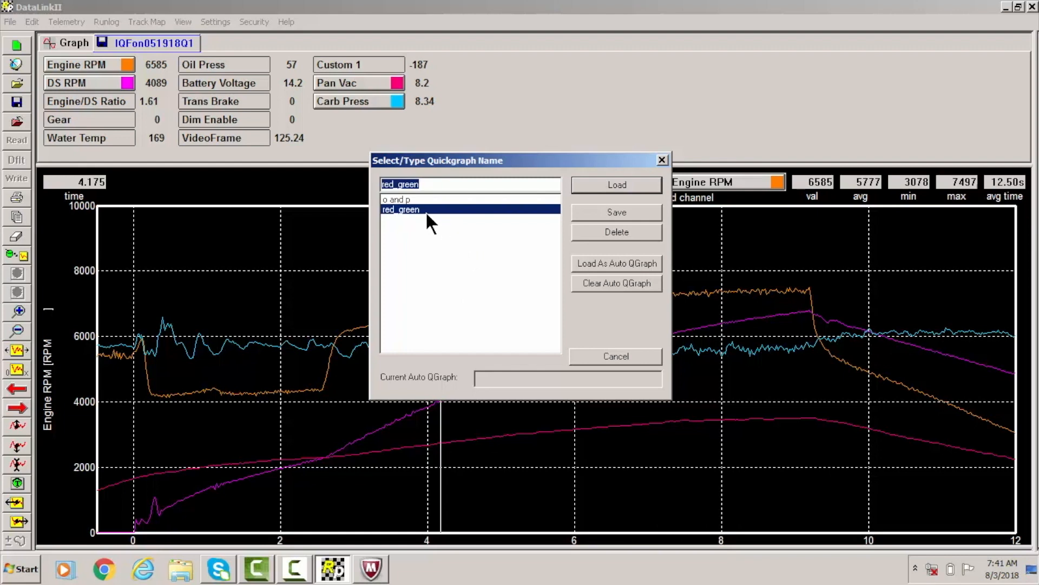
click(615, 184)
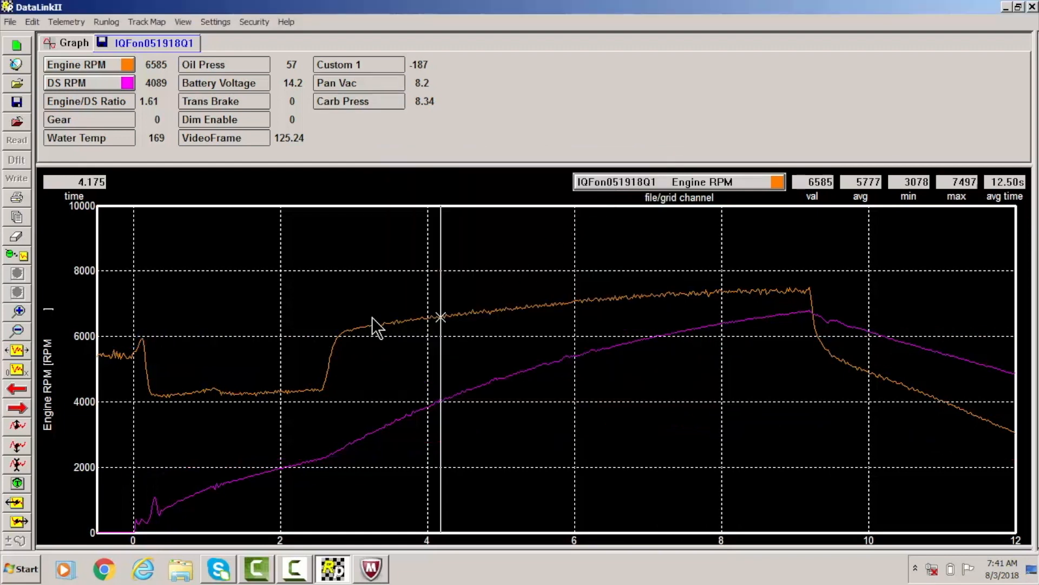
mouse_move(302, 332)
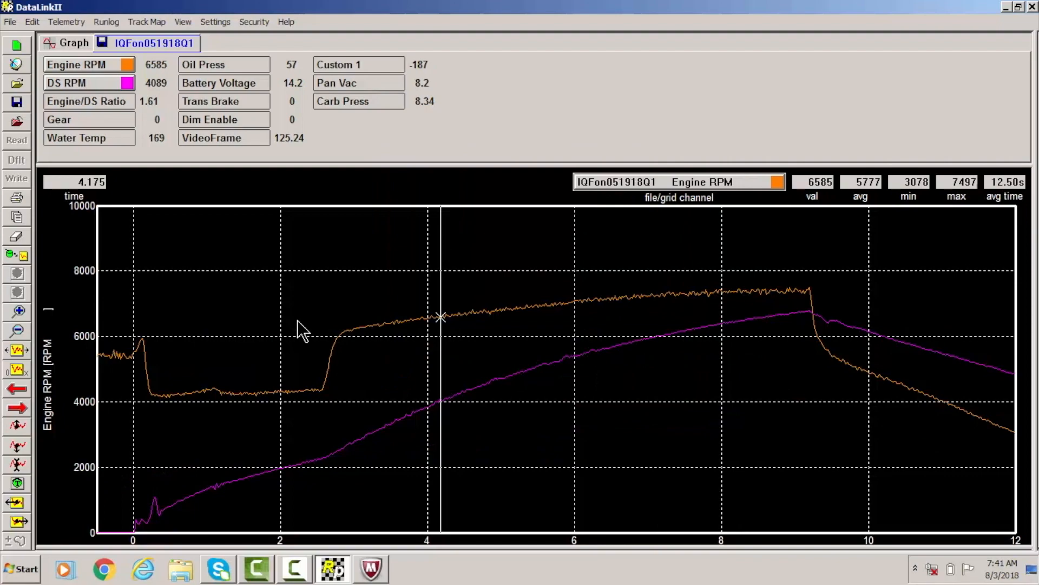
mouse_move(295, 375)
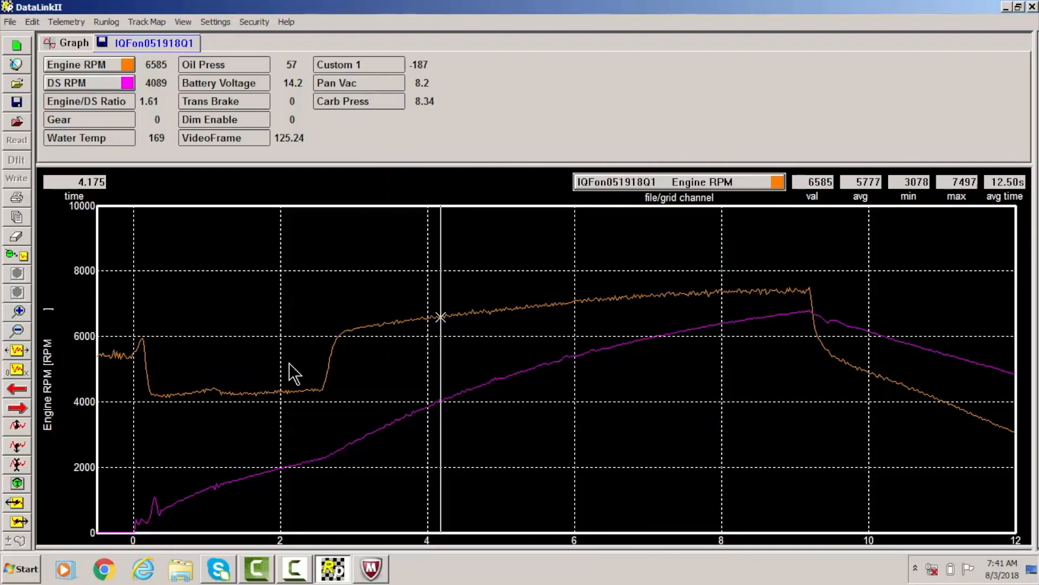